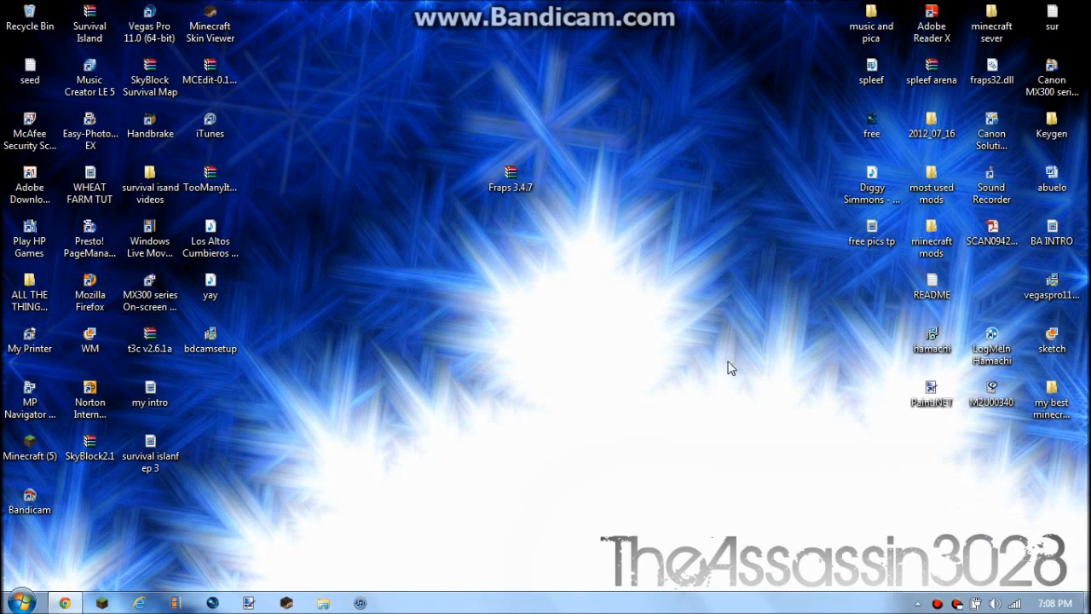
{"action": "mouse_move", "coordinate": [716, 384]}
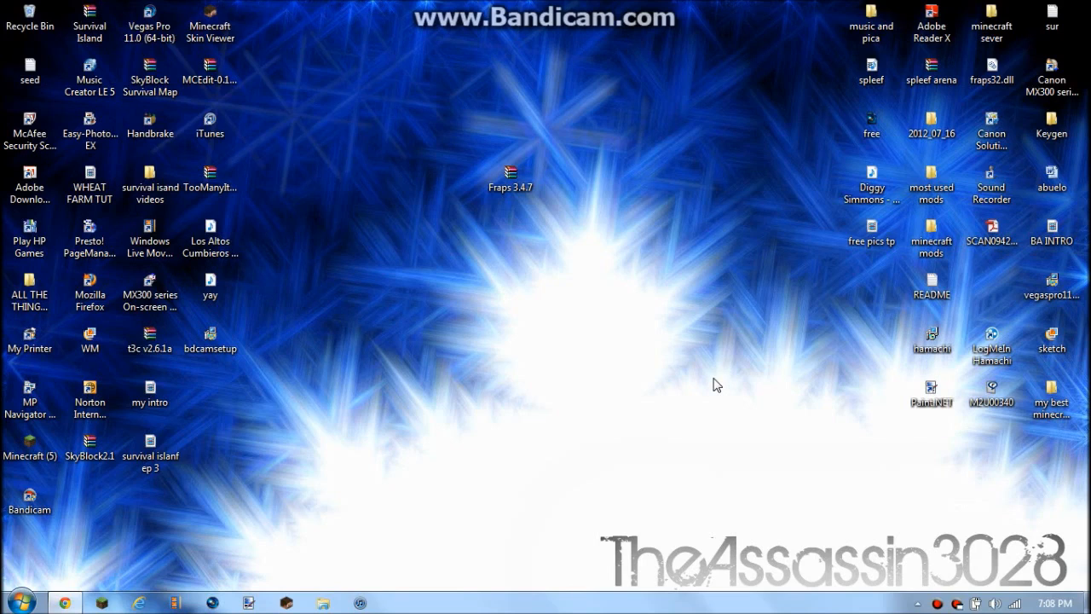
{"action": "mouse_move", "coordinate": [607, 331]}
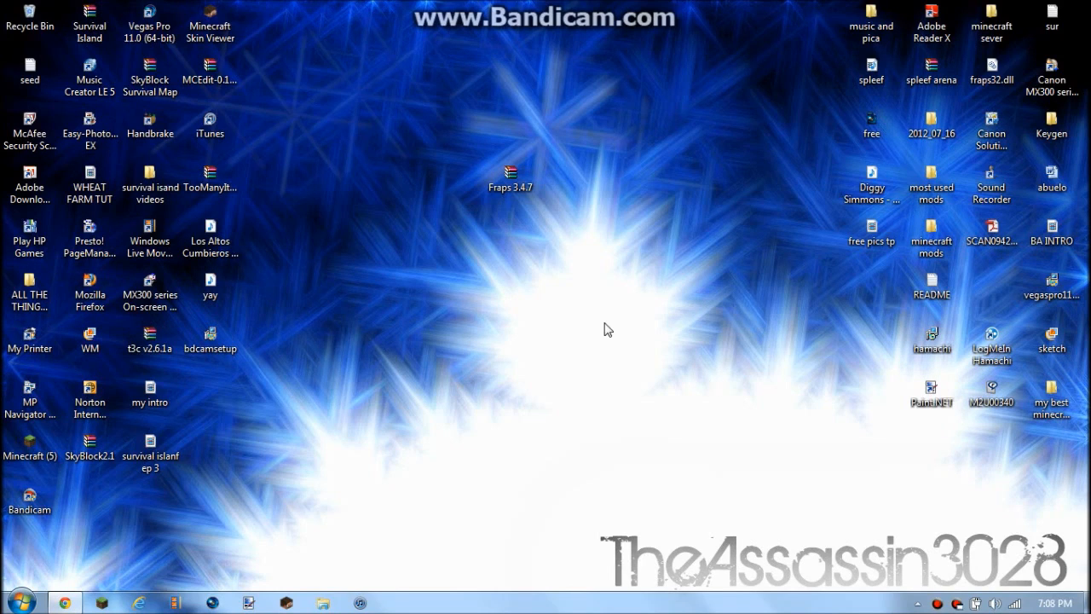
{"action": "mouse_move", "coordinate": [600, 328]}
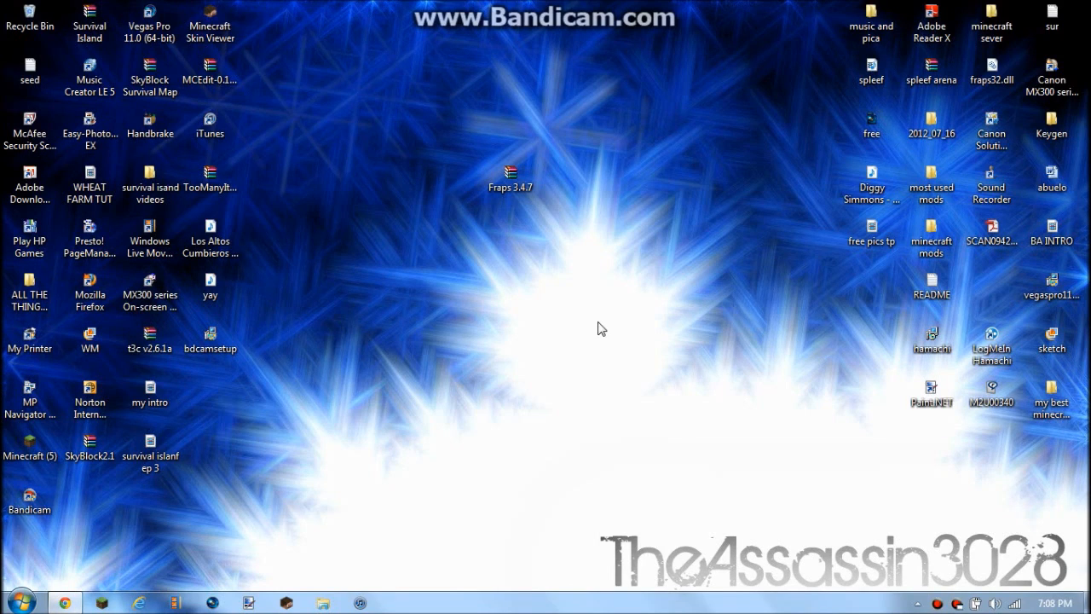
Select the Fraps 3.4.7 archive on the desktop
{"action": "left_click", "coordinate": [510, 179]}
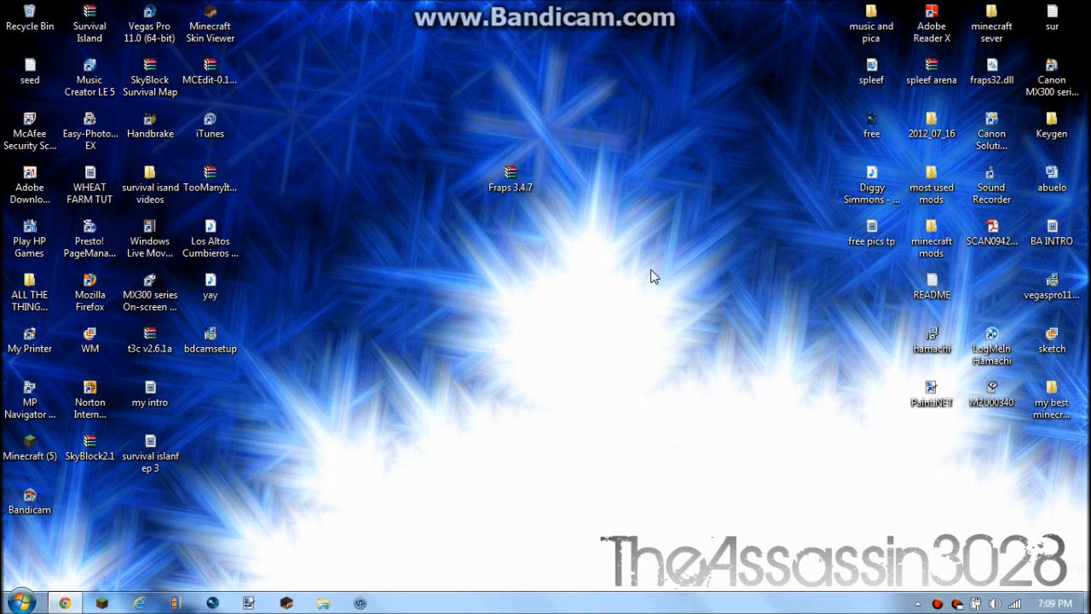
{"action": "left_click", "coordinate": [511, 174]}
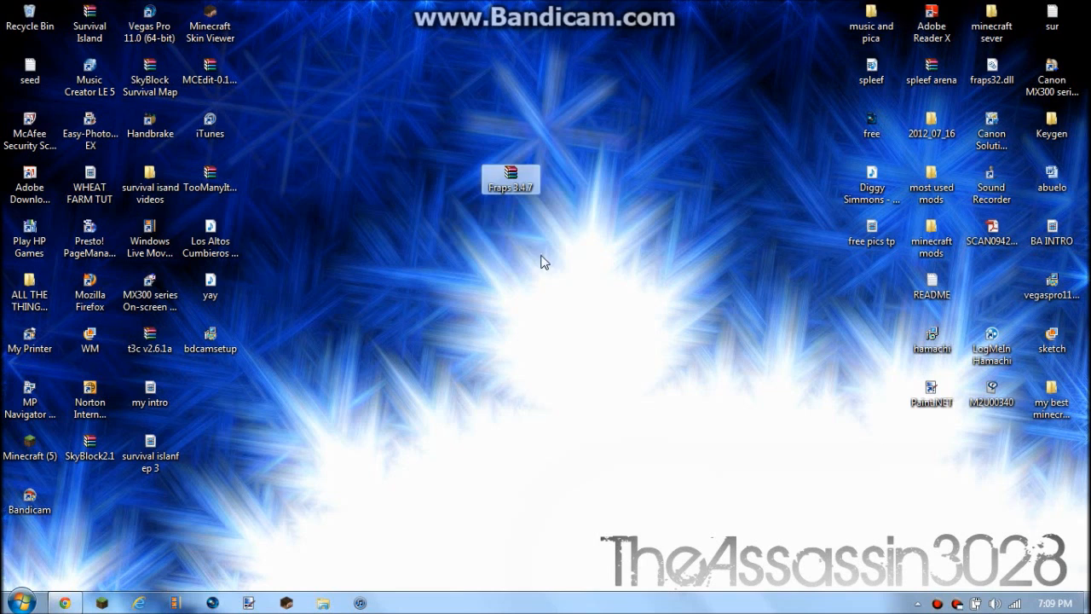
{"action": "mouse_move", "coordinate": [512, 179]}
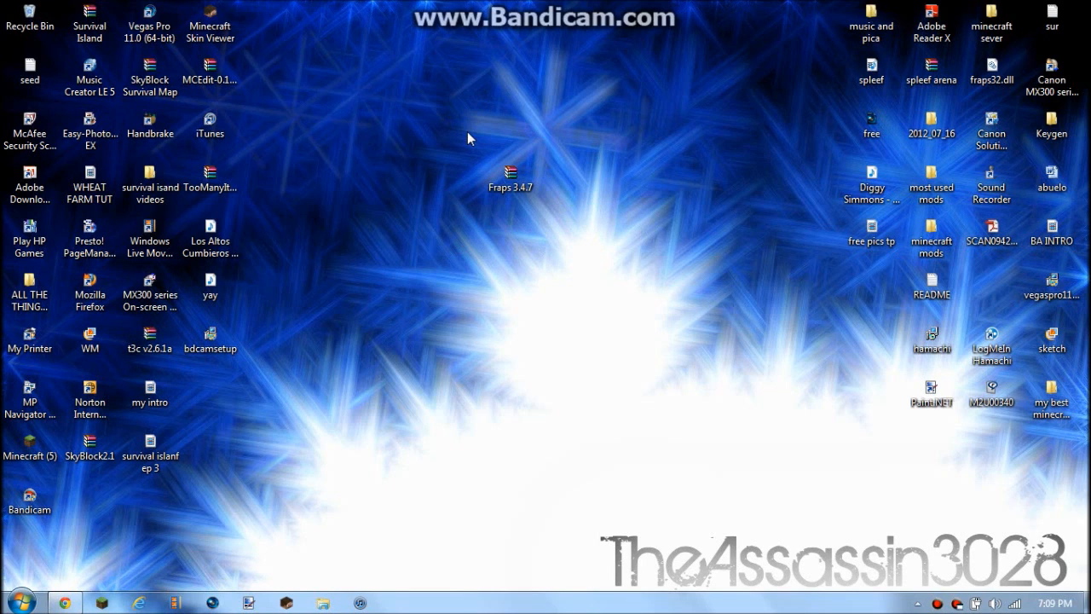
{"action": "left_click", "coordinate": [510, 174]}
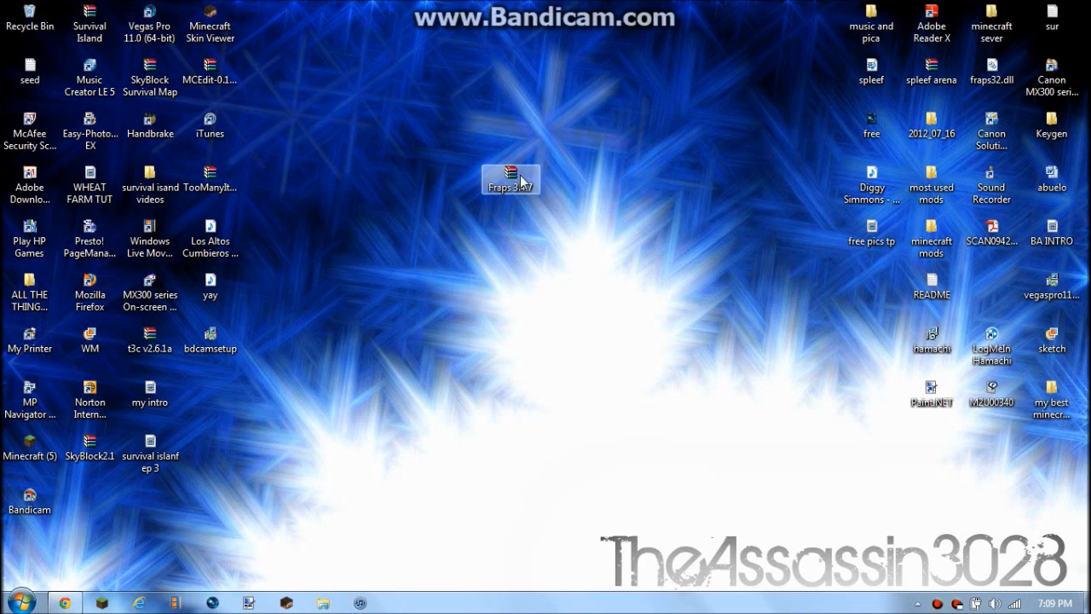
{"action": "left_click", "coordinate": [630, 283]}
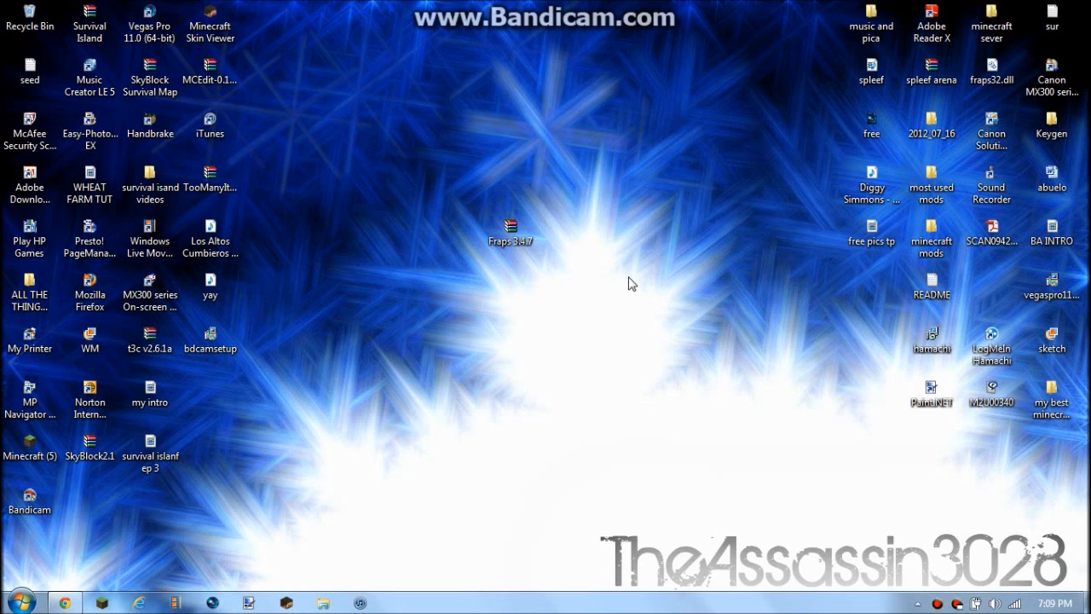
{"action": "mouse_move", "coordinate": [453, 201]}
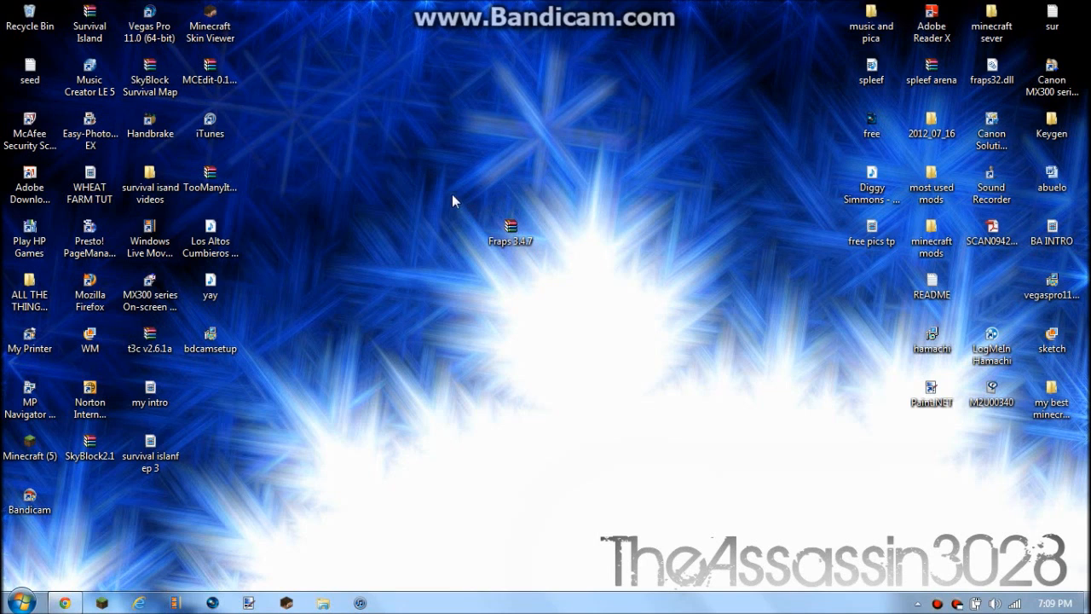
{"action": "mouse_move", "coordinate": [583, 225]}
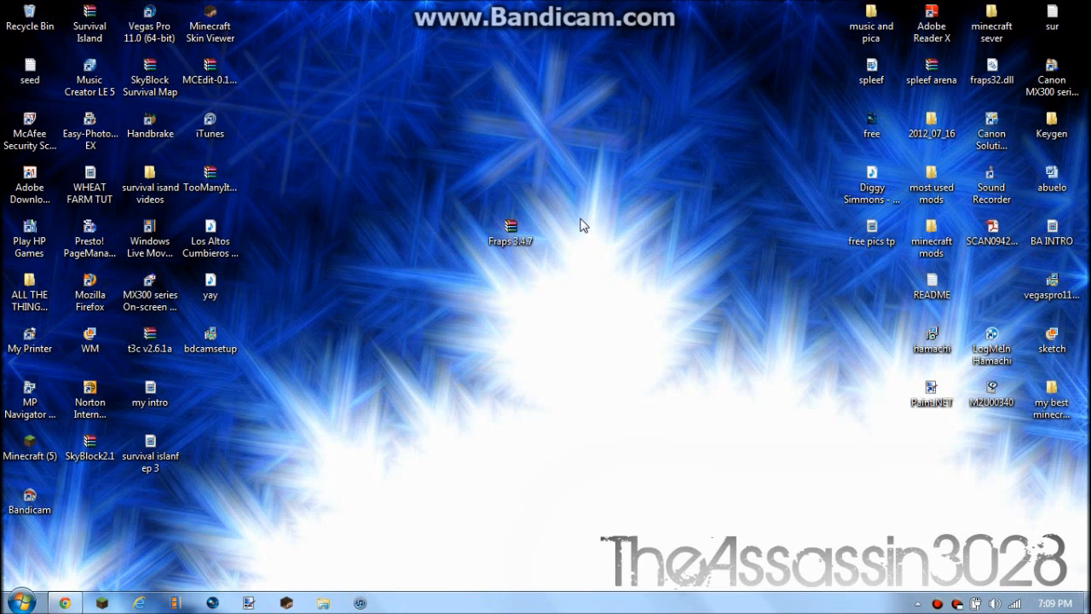
{"action": "mouse_move", "coordinate": [594, 210]}
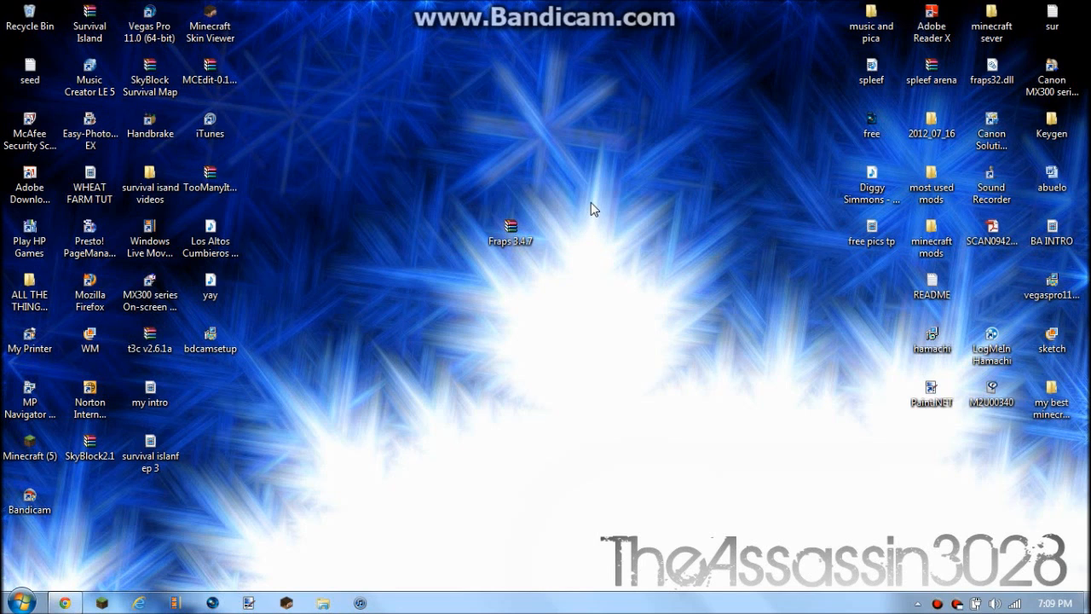
{"action": "left_click", "coordinate": [510, 232]}
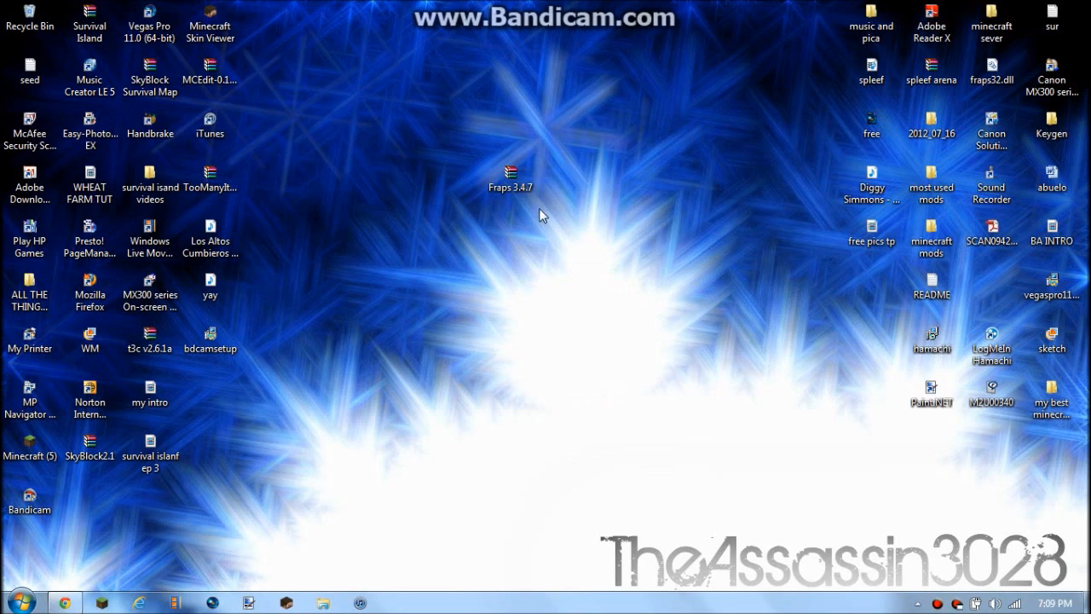
Extract the archive to a Fraps 3.4.7 folder and move it toward the desktop centre
{"action": "right_click", "coordinate": [508, 179]}
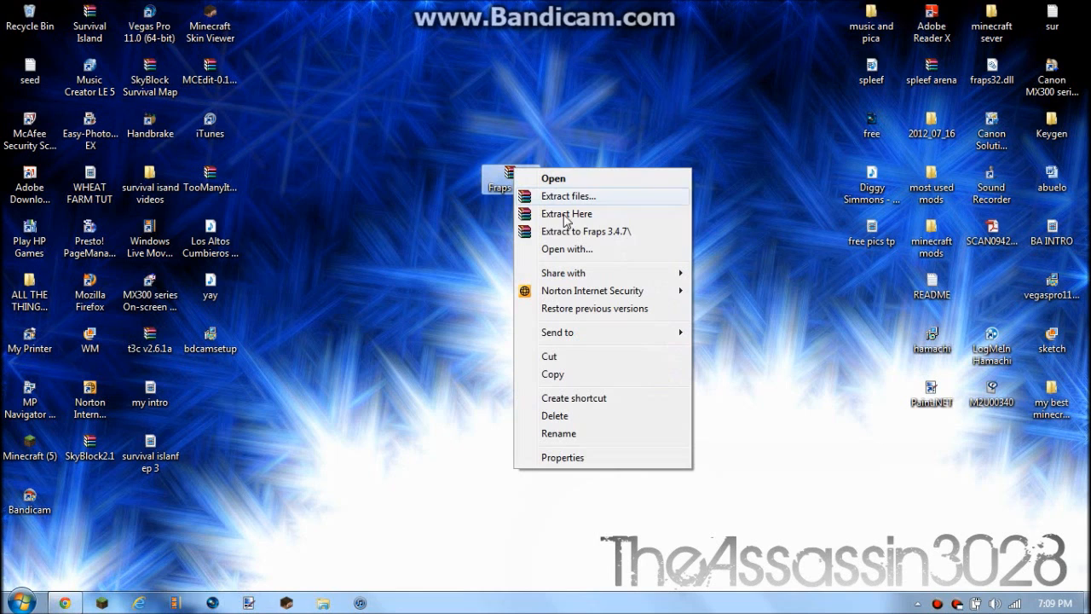
{"action": "mouse_move", "coordinate": [583, 232]}
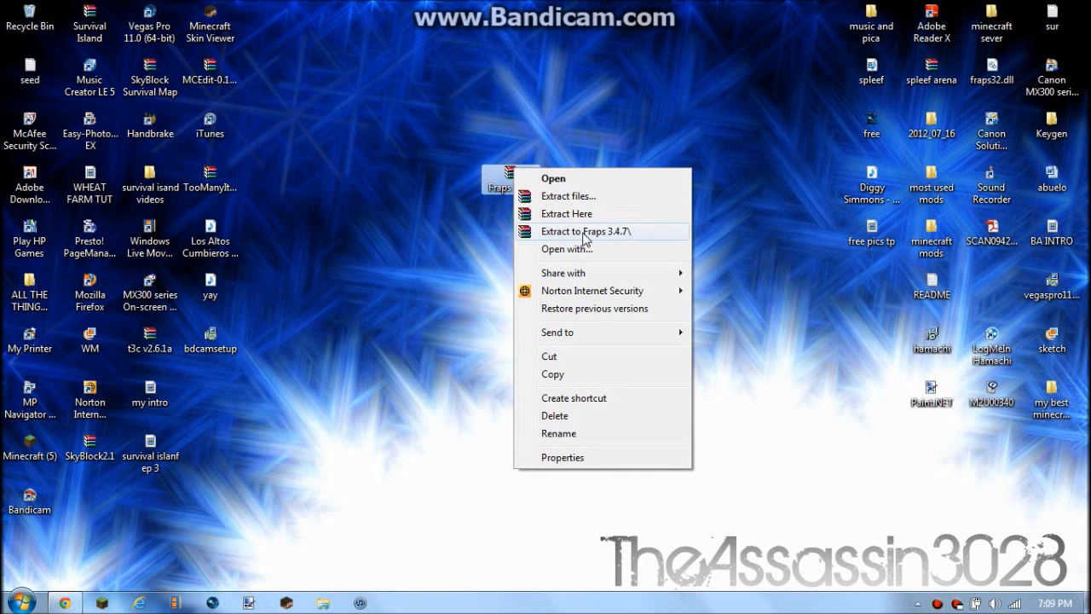
{"action": "left_click", "coordinate": [587, 232]}
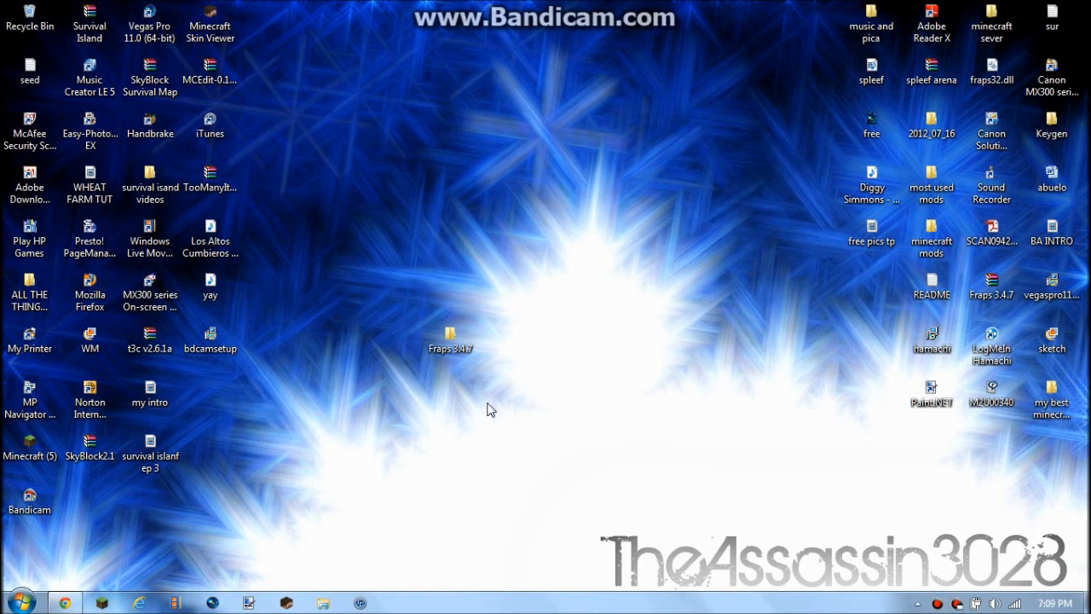
{"action": "left_click_drag", "start_coordinate": [450, 341], "coordinate": [510, 286]}
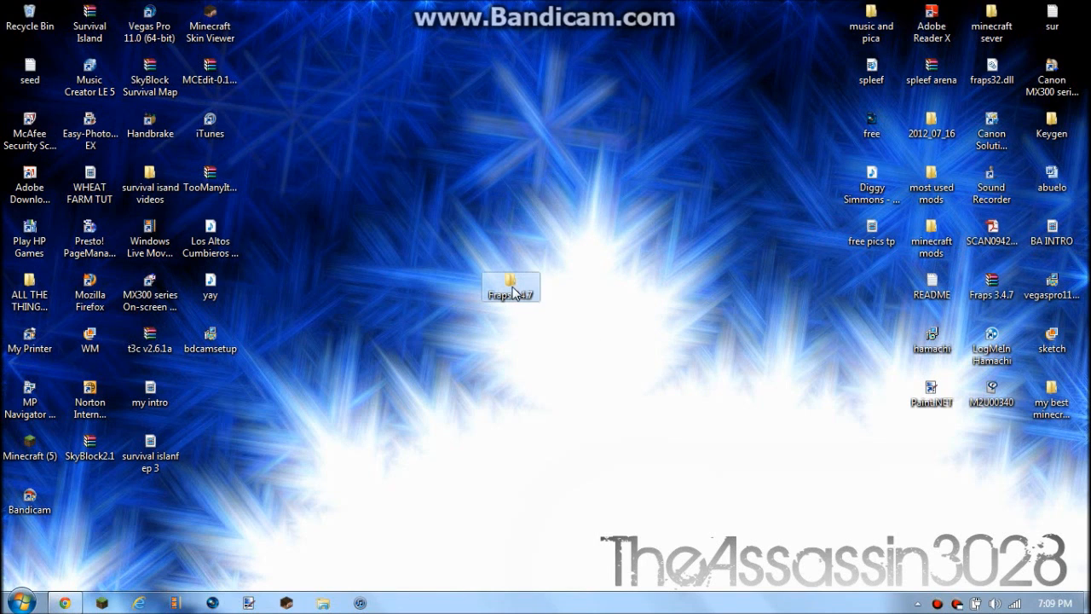
Enter the Fraps 3.4.7 folder and launch the Fraps Full Registered Version setup
{"action": "double_click", "coordinate": [512, 286]}
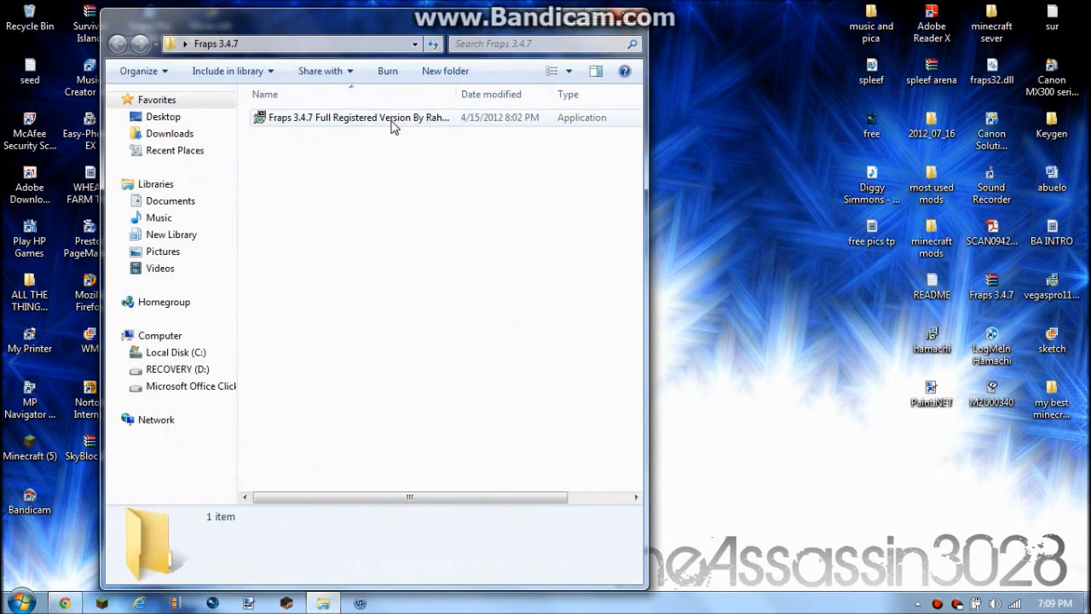
{"action": "left_click", "coordinate": [355, 116]}
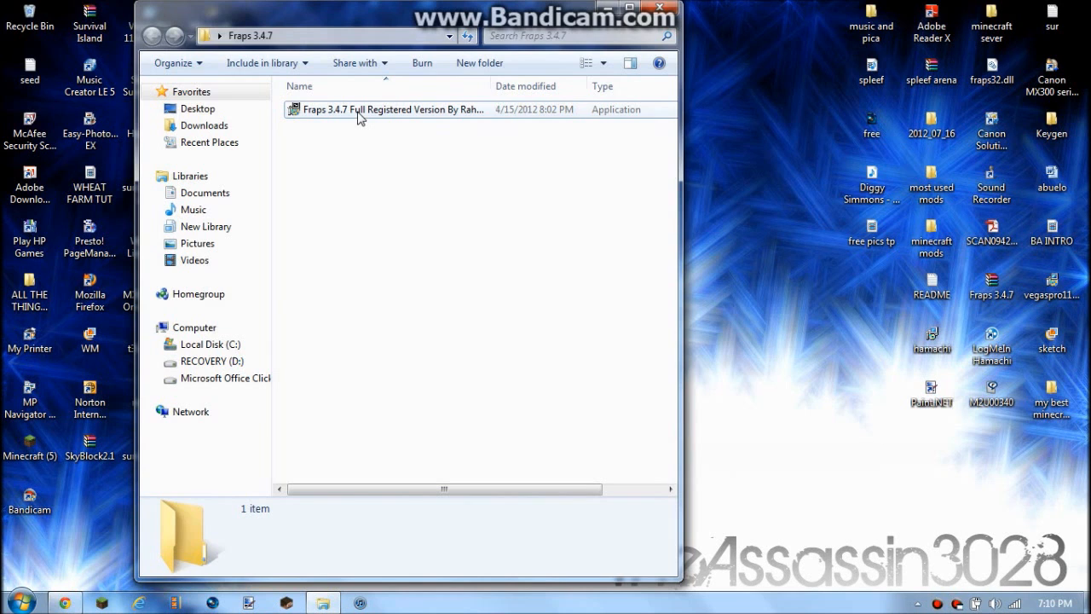
{"action": "left_click", "coordinate": [389, 109]}
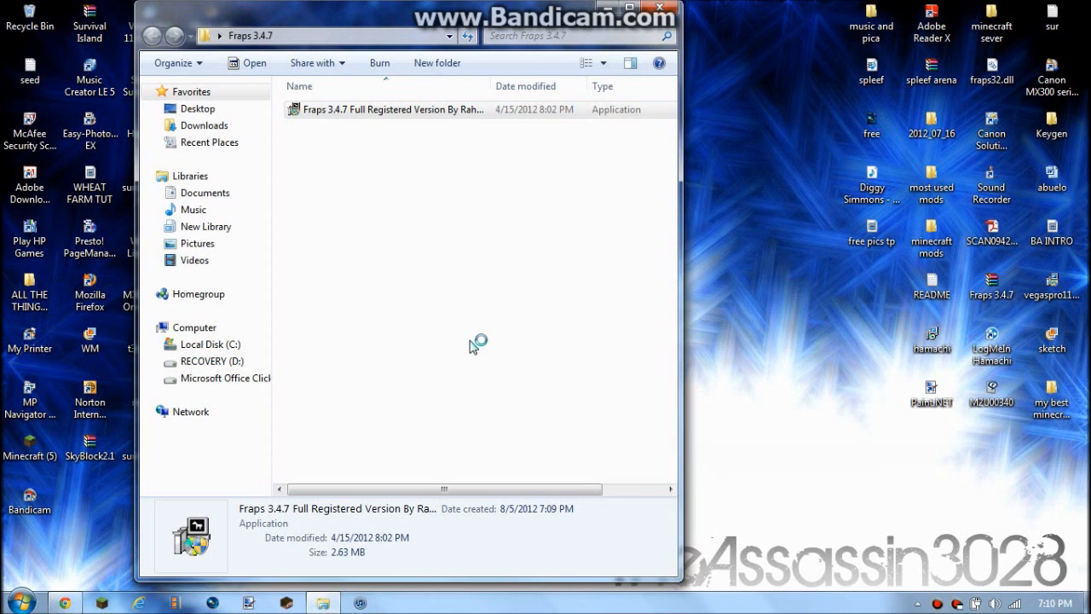
{"action": "double_click", "coordinate": [392, 109]}
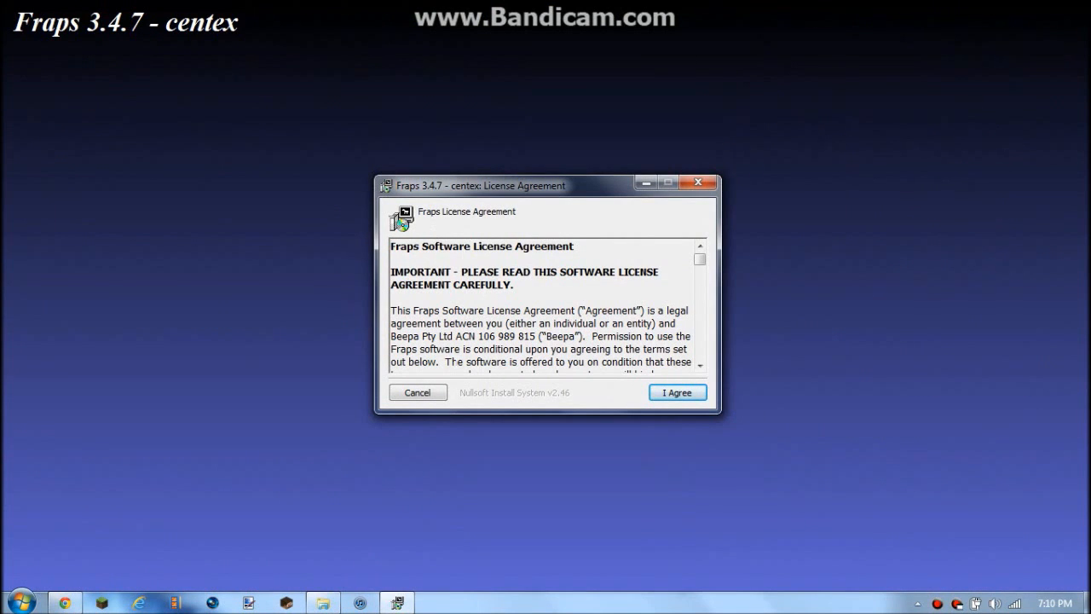
Accept the license, keep the default install folder, install Fraps and close the installer
{"action": "left_click", "coordinate": [677, 392]}
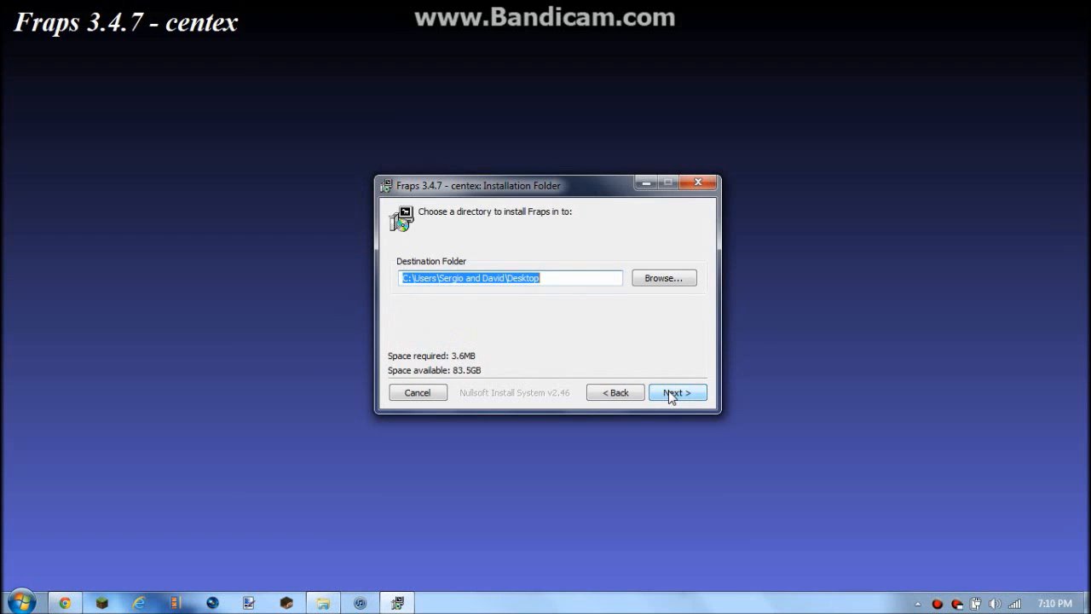
{"action": "left_click", "coordinate": [675, 392]}
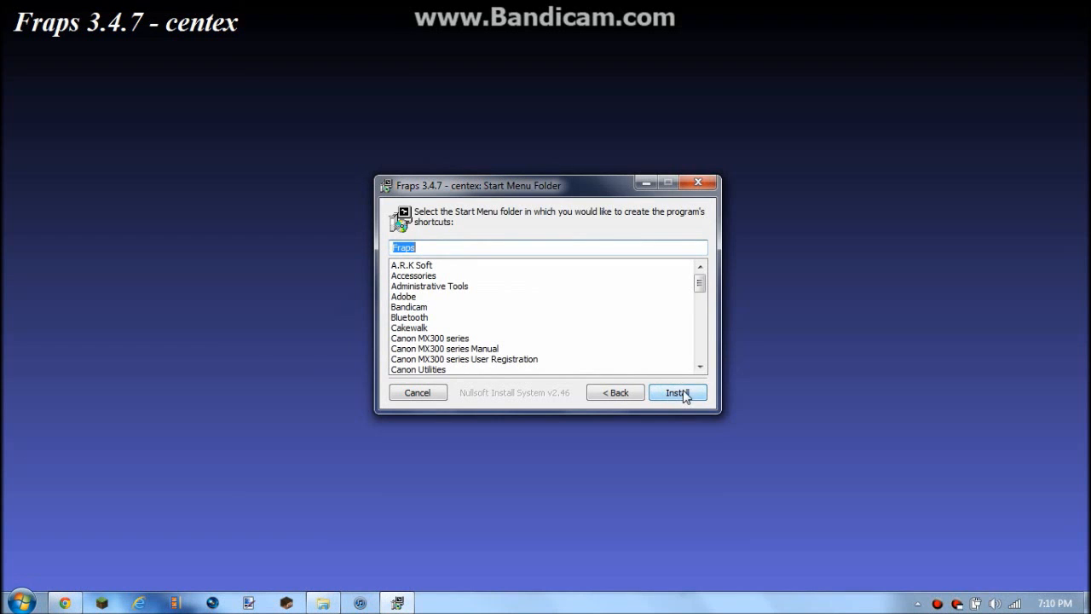
{"action": "left_click", "coordinate": [675, 392]}
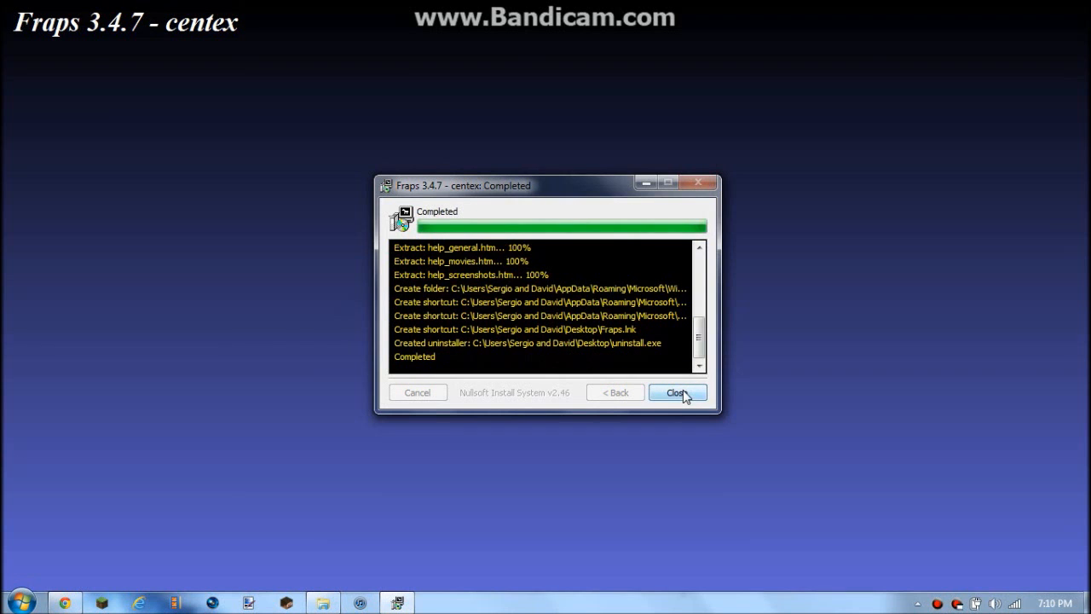
{"action": "left_click", "coordinate": [677, 392]}
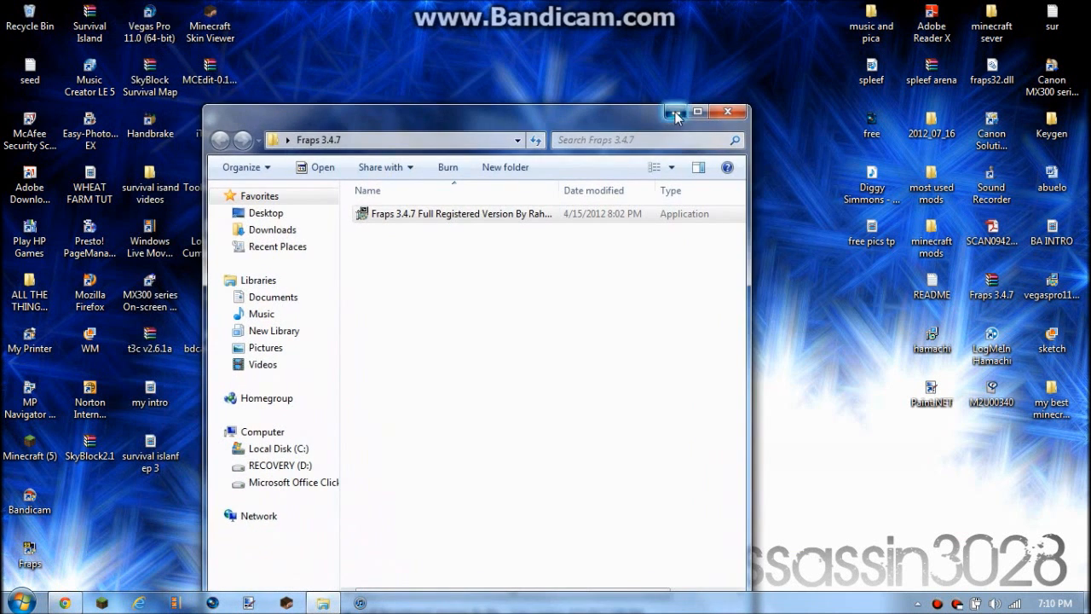
Close the folder window, line up the Fraps shortcut with nearby icons and move the folder right
{"action": "left_click", "coordinate": [679, 113]}
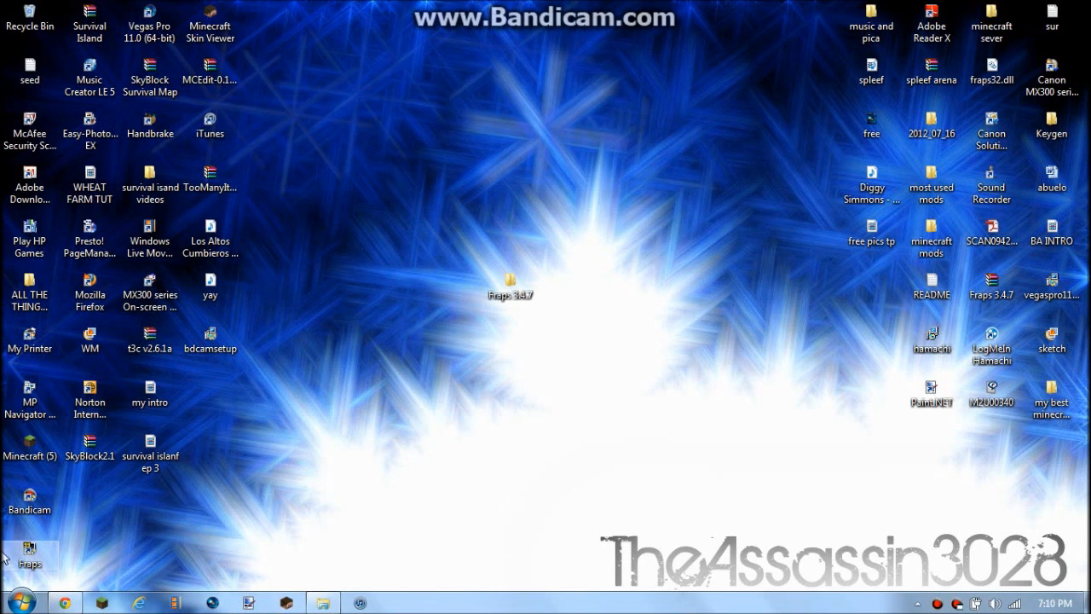
{"action": "left_click_drag", "start_coordinate": [30, 554], "coordinate": [331, 392]}
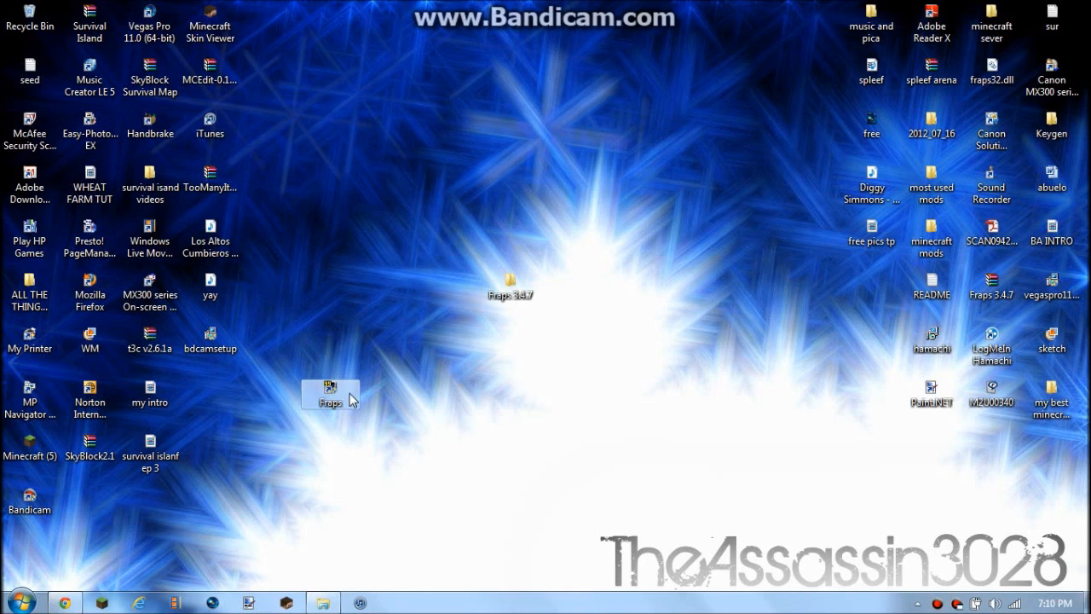
{"action": "left_click_drag", "start_coordinate": [330, 394], "coordinate": [211, 394]}
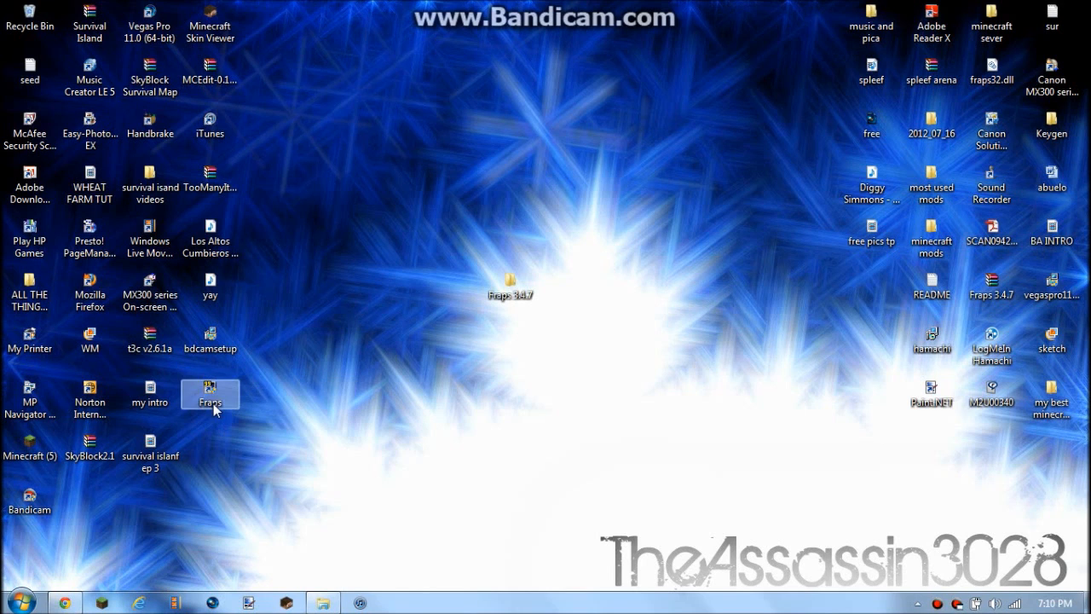
{"action": "left_click_drag", "start_coordinate": [211, 394], "coordinate": [331, 341]}
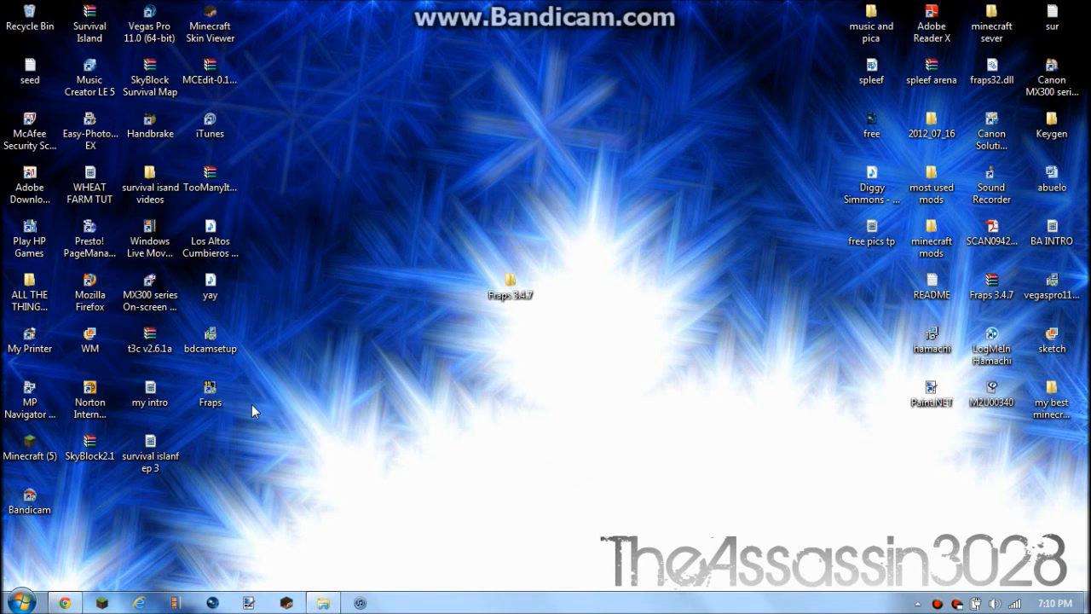
{"action": "left_click_drag", "start_coordinate": [510, 293], "coordinate": [829, 457]}
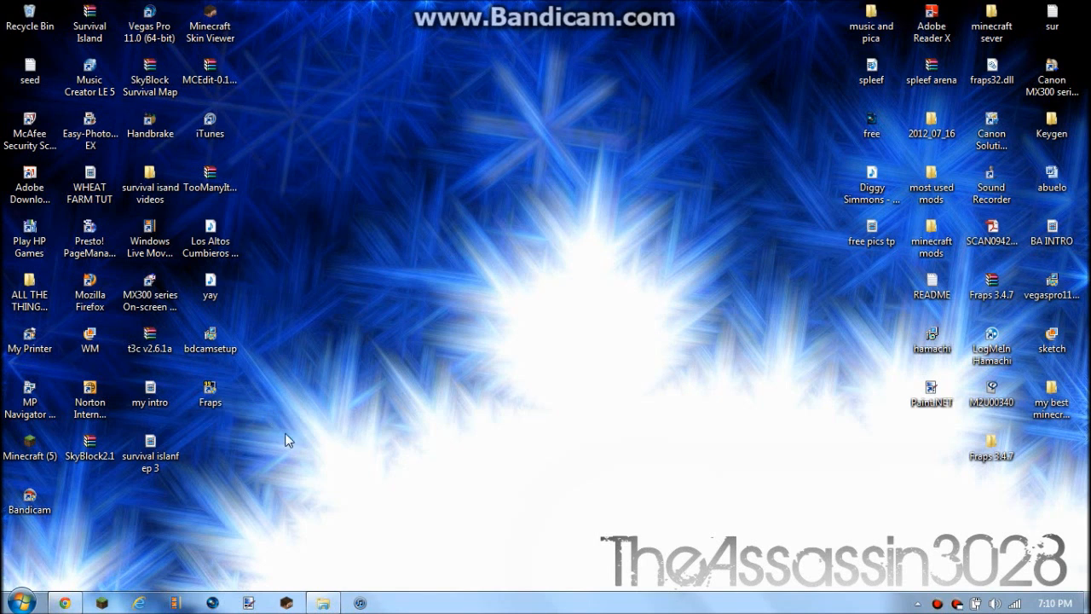
{"action": "mouse_move", "coordinate": [340, 305]}
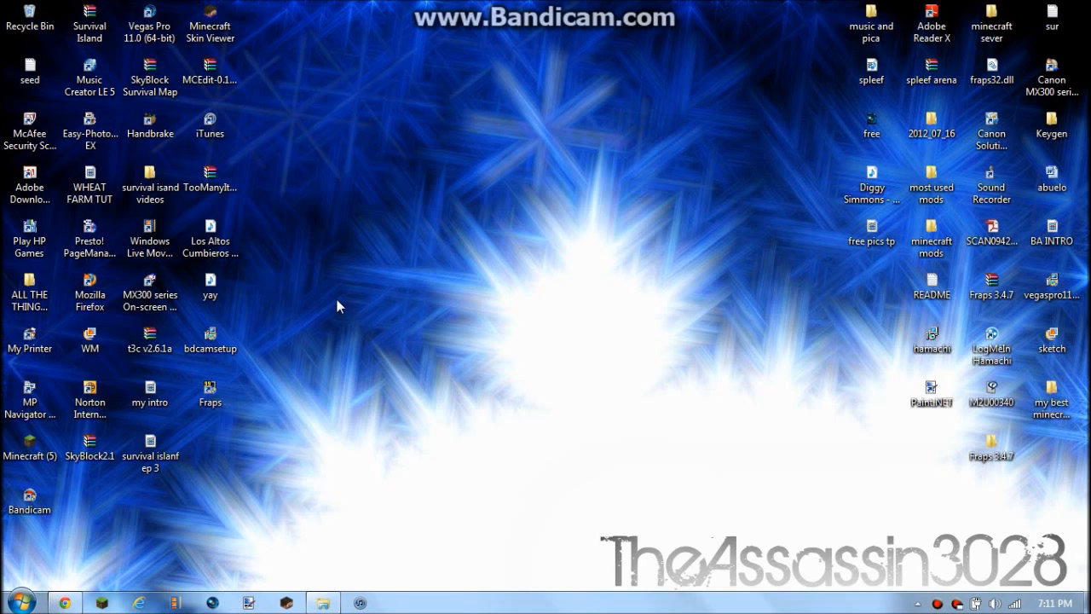
{"action": "mouse_move", "coordinate": [171, 420]}
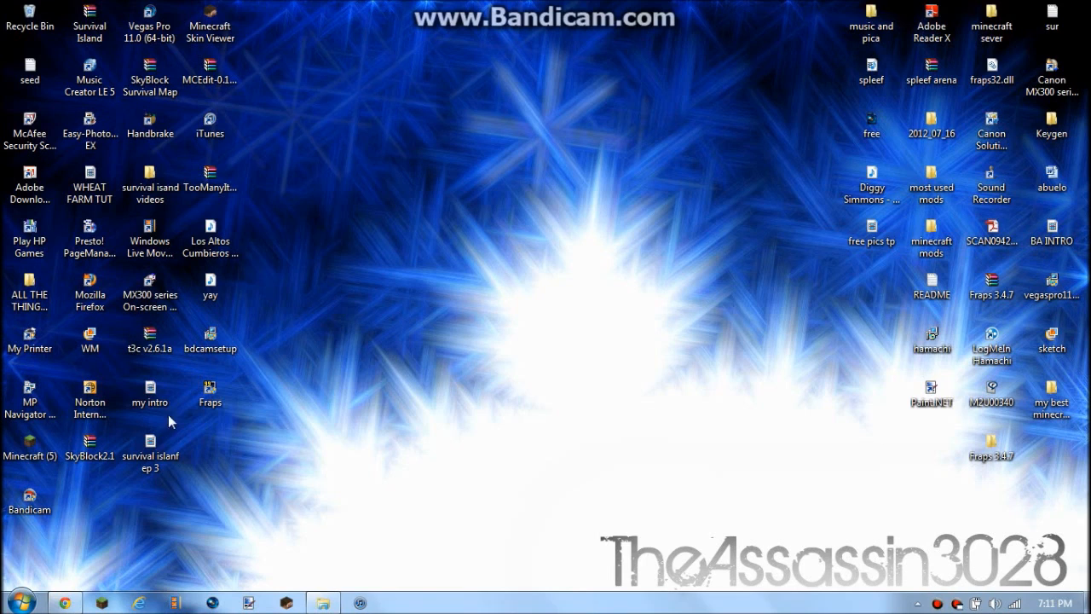
{"action": "mouse_move", "coordinate": [335, 245]}
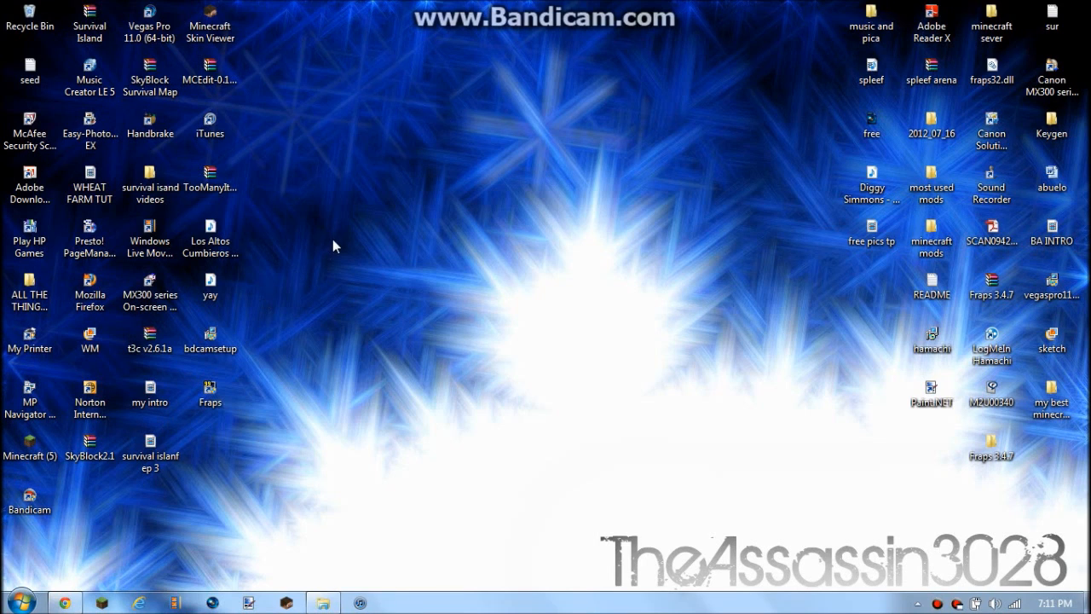
{"action": "mouse_move", "coordinate": [266, 332]}
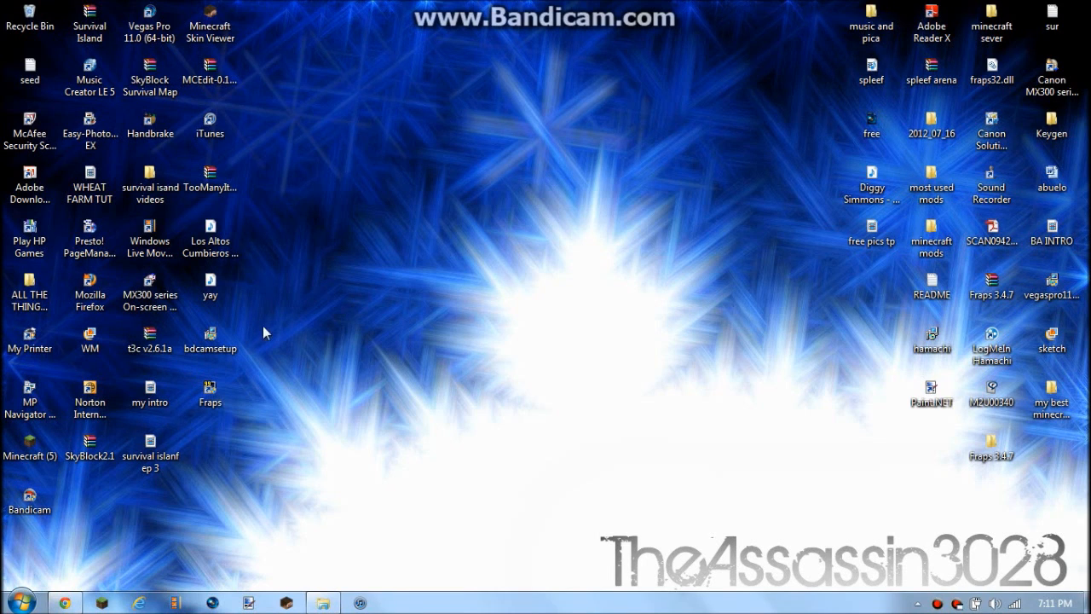
{"action": "mouse_move", "coordinate": [430, 305]}
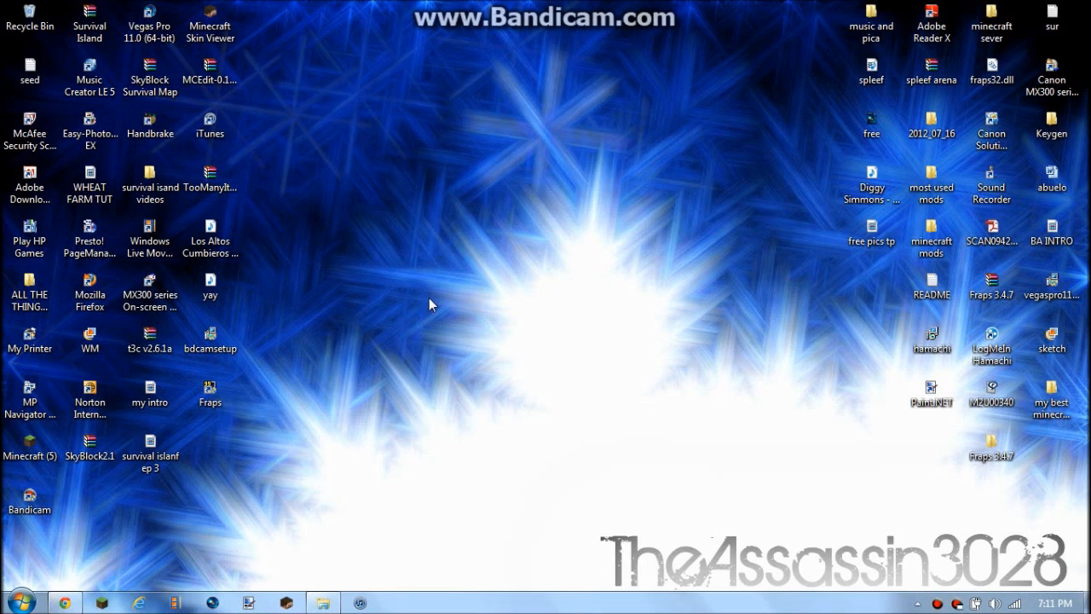
Move the Fraps shortcut toward the middle of the desktop and launch Fraps
{"action": "left_click", "coordinate": [208, 396]}
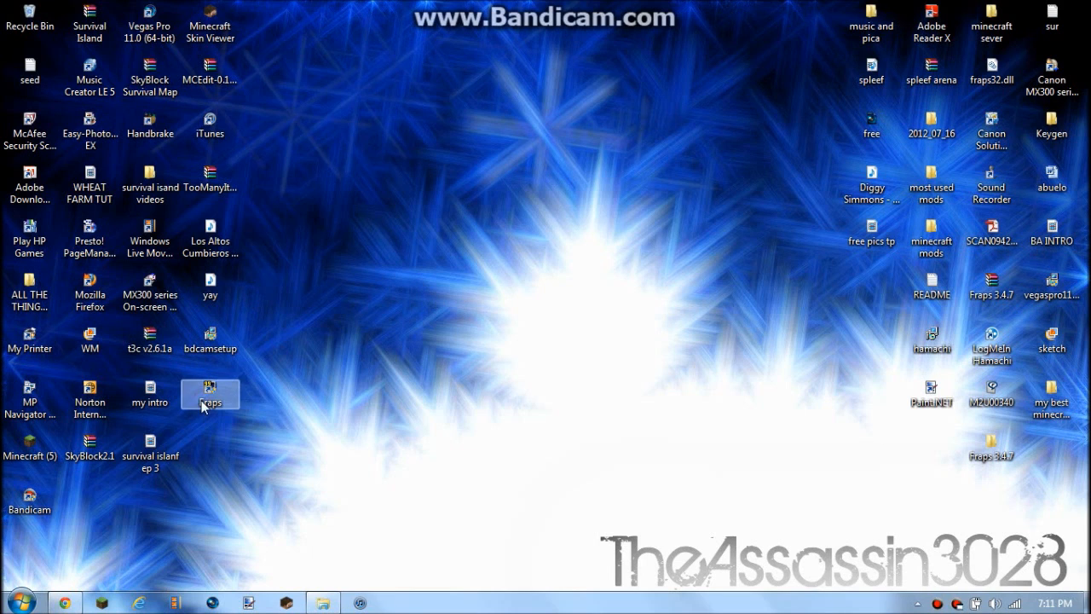
{"action": "left_click_drag", "start_coordinate": [208, 396], "coordinate": [331, 286]}
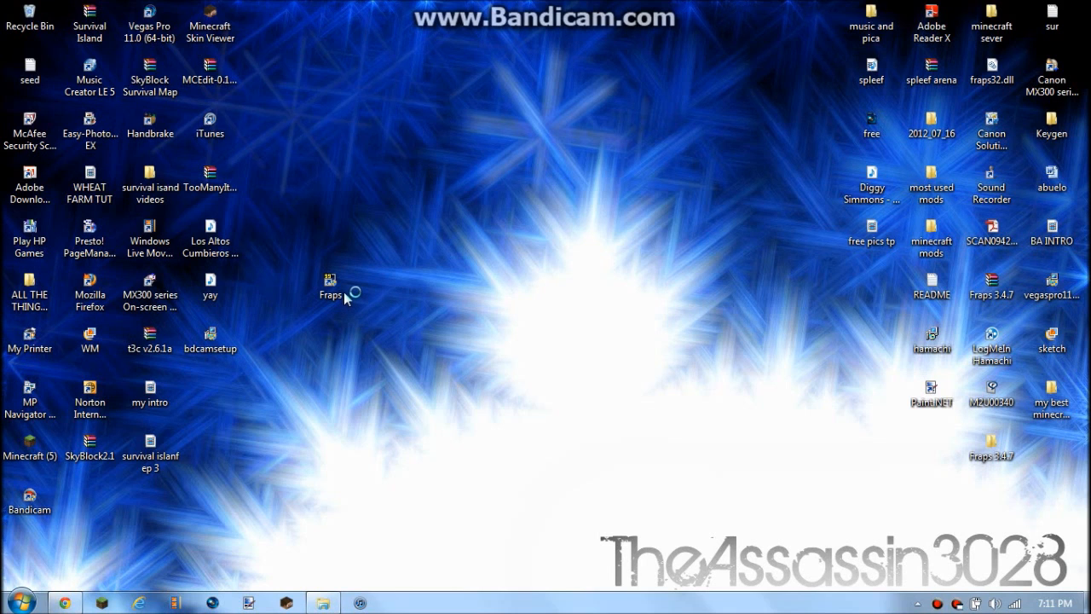
{"action": "left_click", "coordinate": [329, 286]}
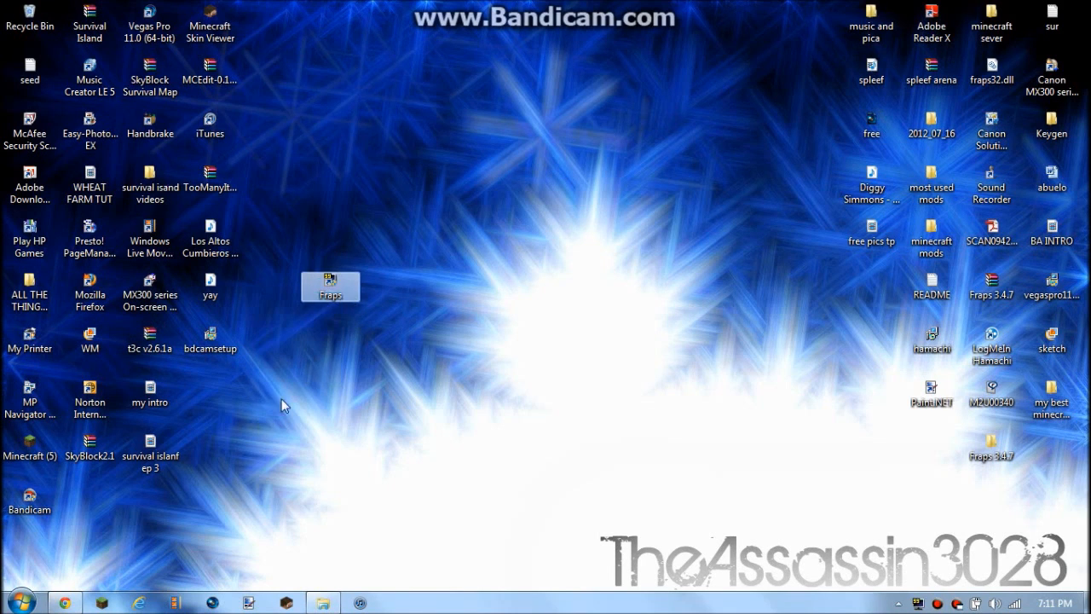
{"action": "double_click", "coordinate": [331, 287]}
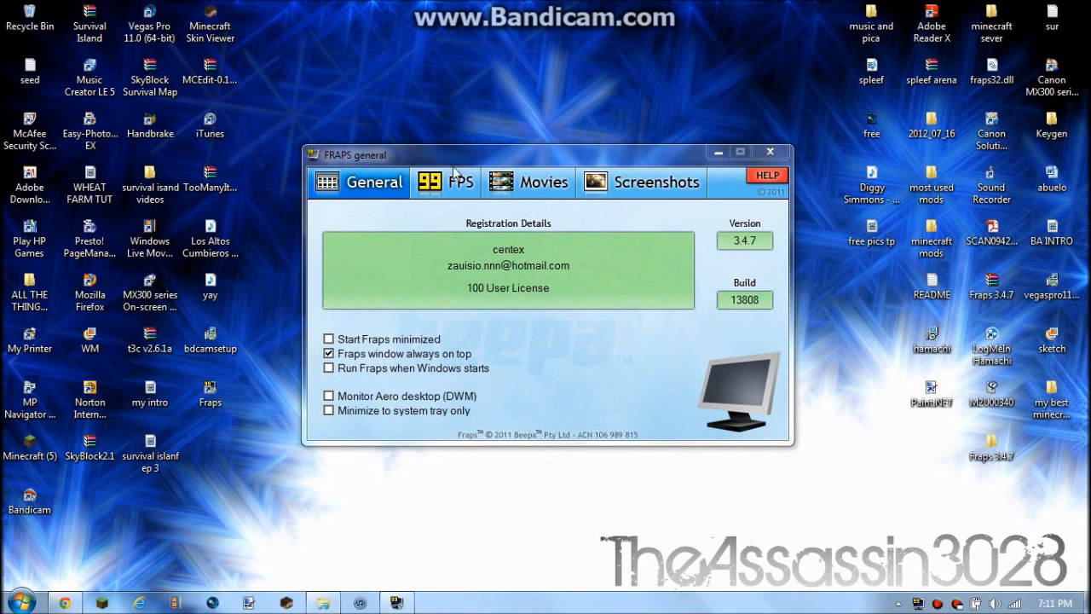
Review the FPS and Movies tabs, then enable Aero desktop monitoring in General
{"action": "left_click", "coordinate": [445, 181]}
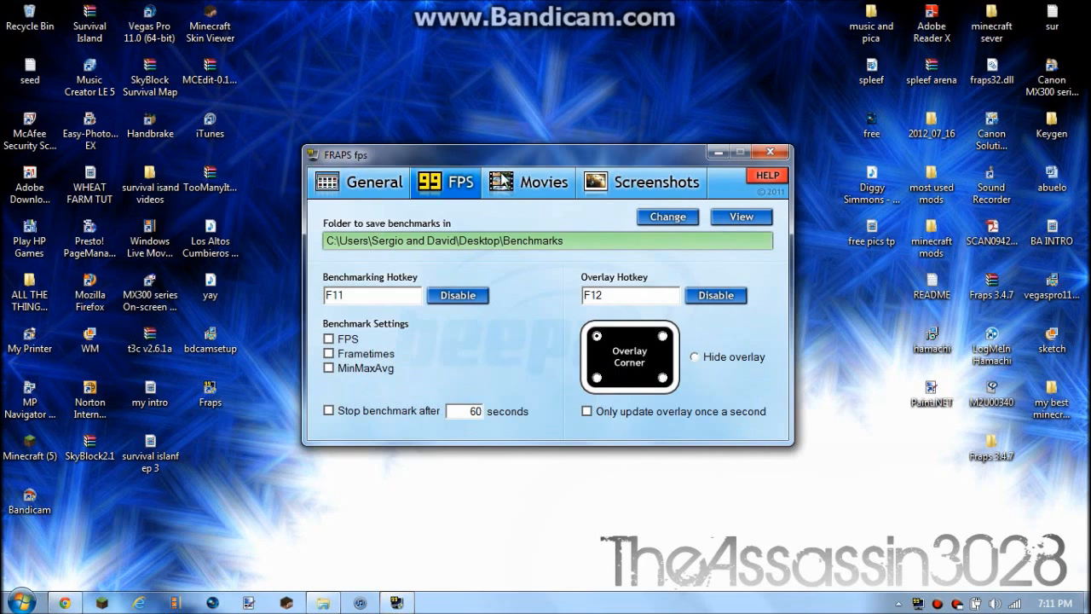
{"action": "left_click", "coordinate": [542, 181]}
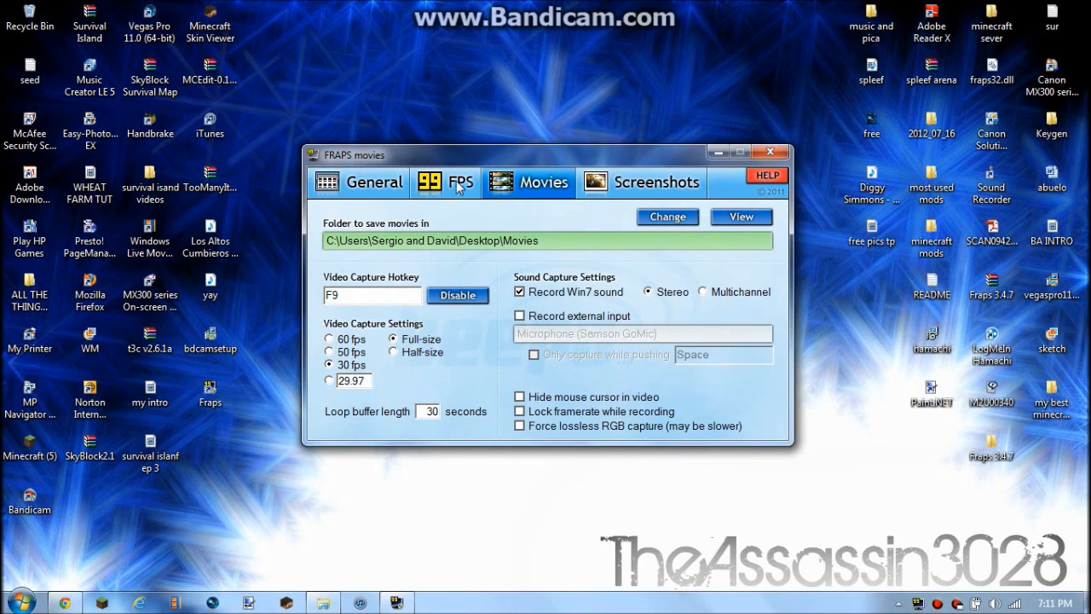
{"action": "left_click", "coordinate": [373, 180]}
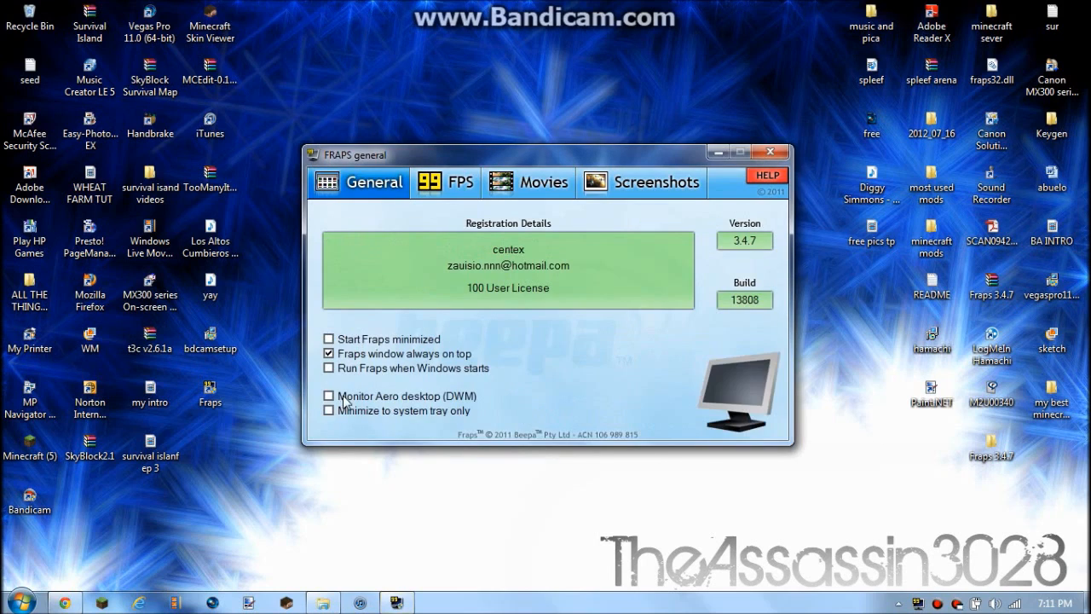
{"action": "left_click", "coordinate": [328, 395]}
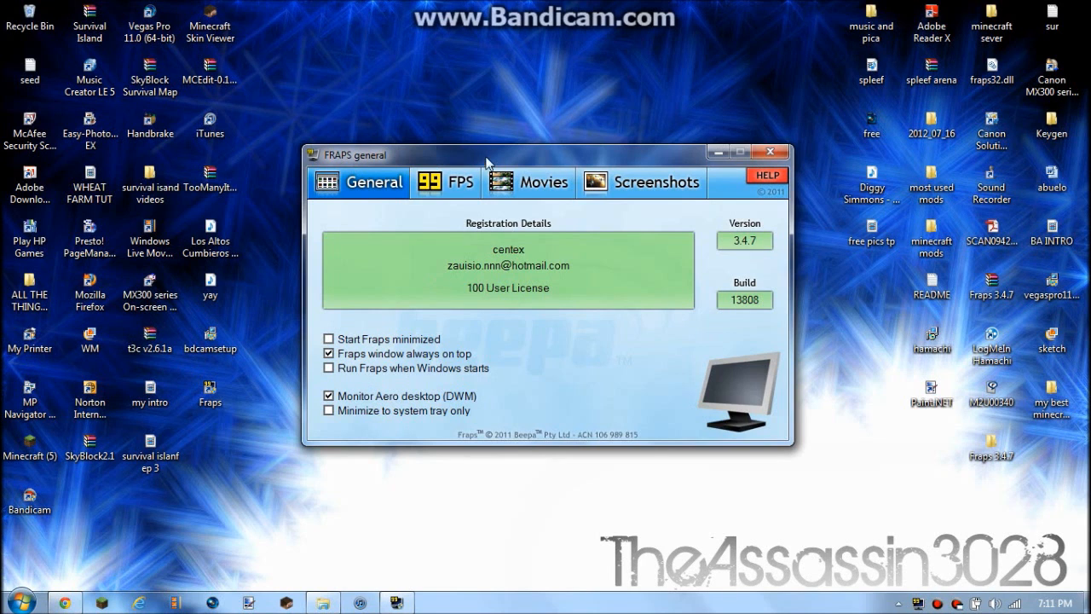
Enable FPS logging for benchmarks on the FPS settings
{"action": "left_click", "coordinate": [444, 180]}
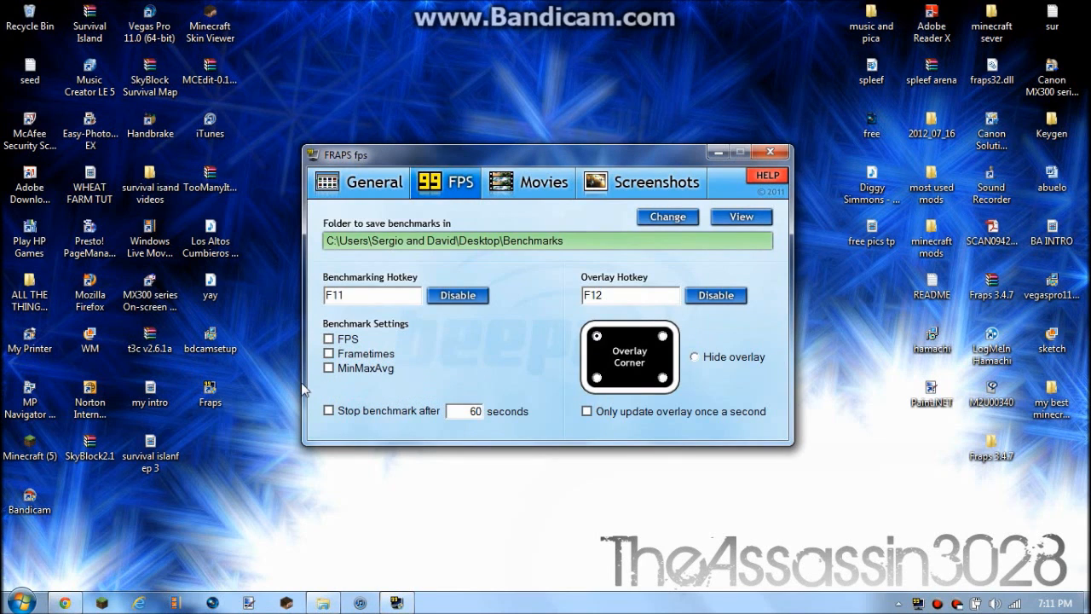
{"action": "mouse_move", "coordinate": [269, 351]}
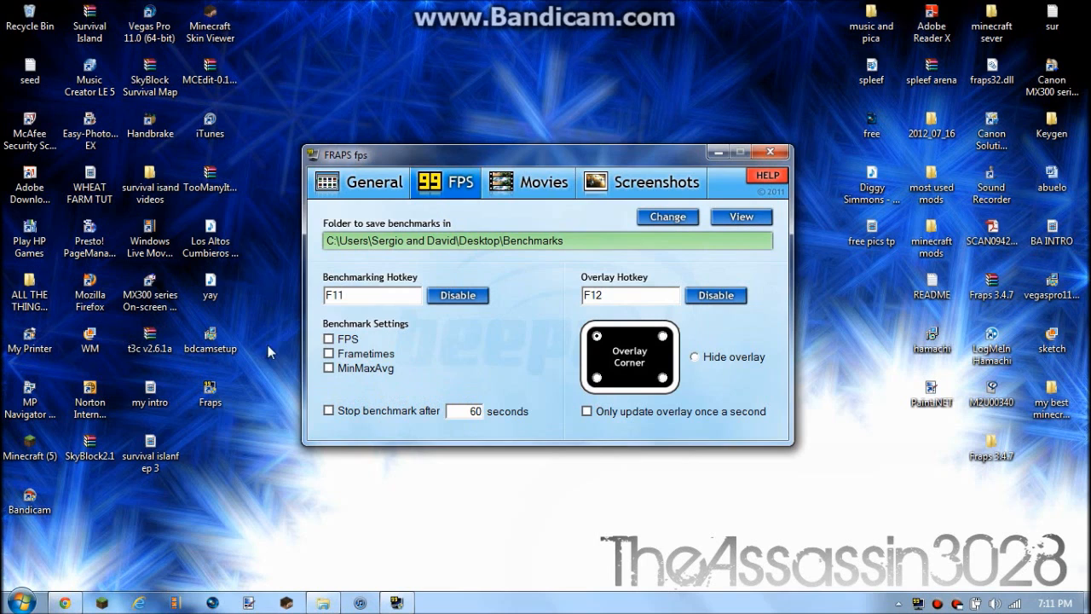
{"action": "left_click", "coordinate": [327, 338]}
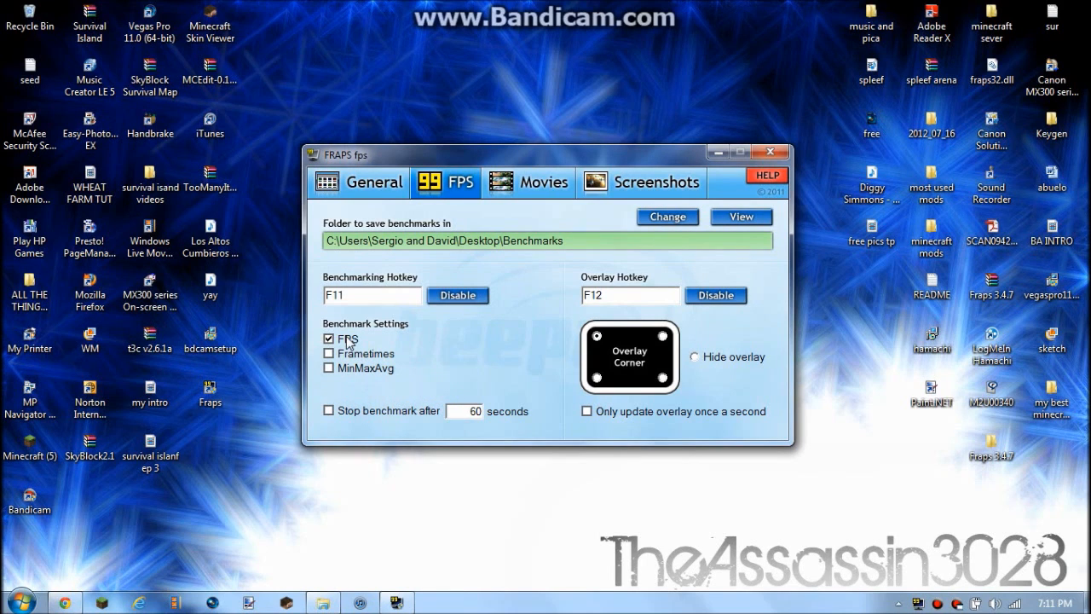
{"action": "left_click", "coordinate": [629, 295]}
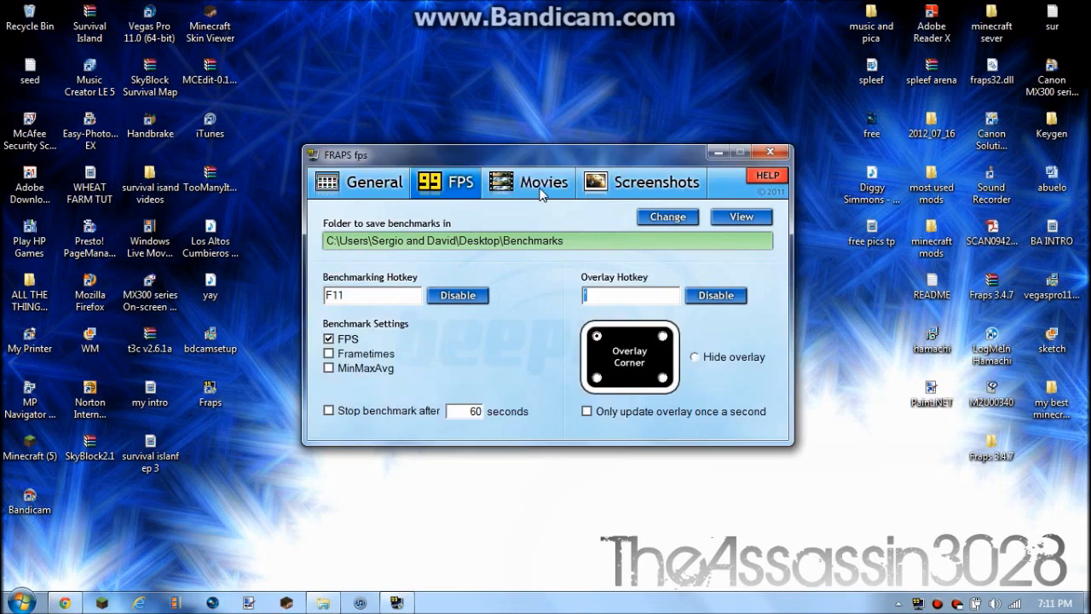
{"action": "left_click", "coordinate": [529, 180]}
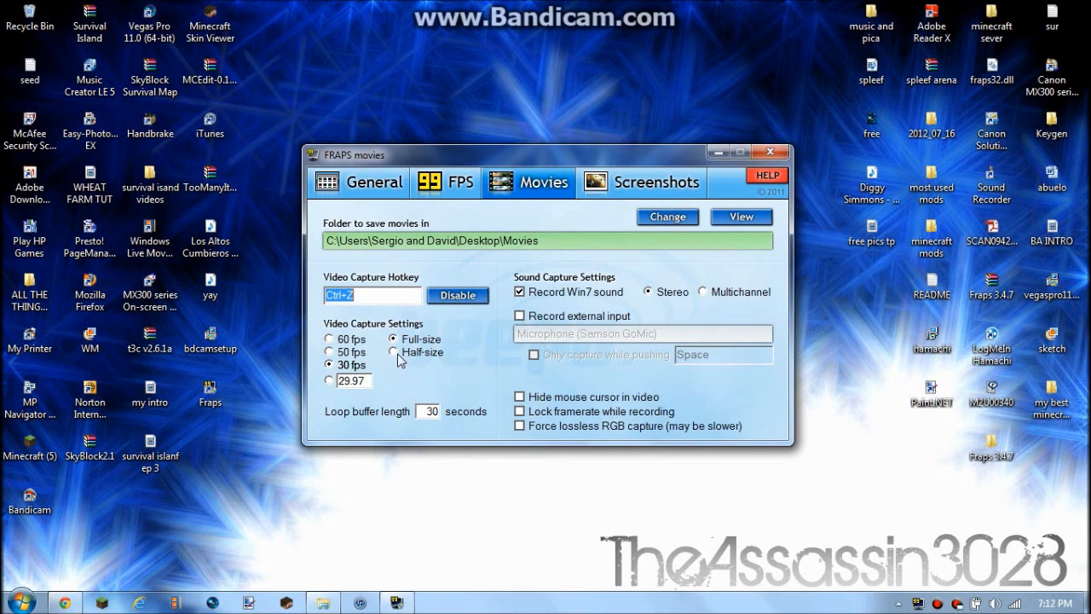
Set movie capture to half-size with external microphone input and stereo Win7 sound
{"action": "left_click", "coordinate": [392, 351]}
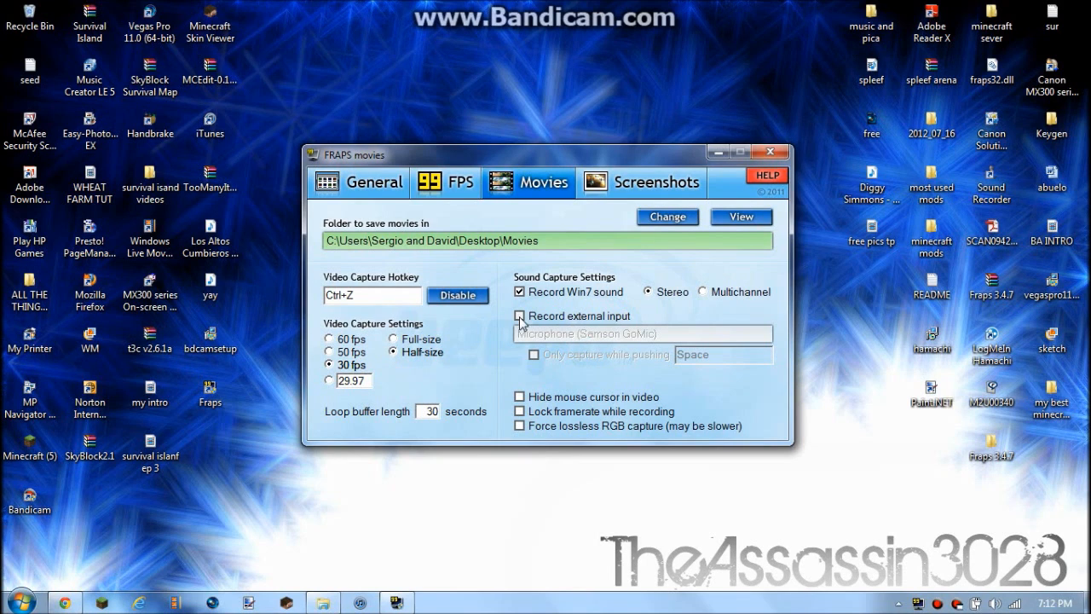
{"action": "left_click", "coordinate": [520, 316]}
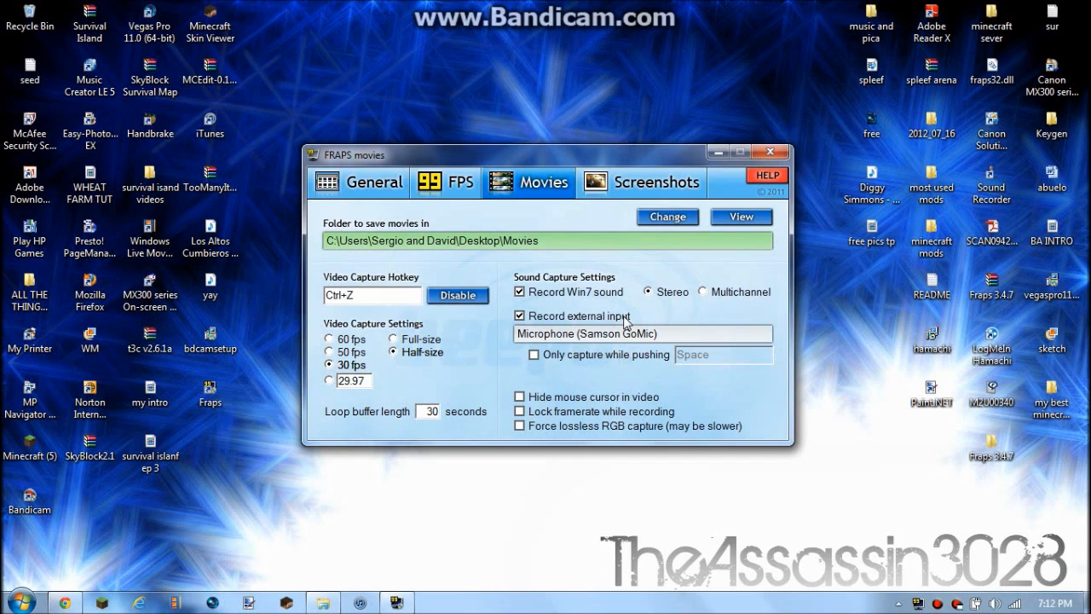
{"action": "mouse_move", "coordinate": [511, 304]}
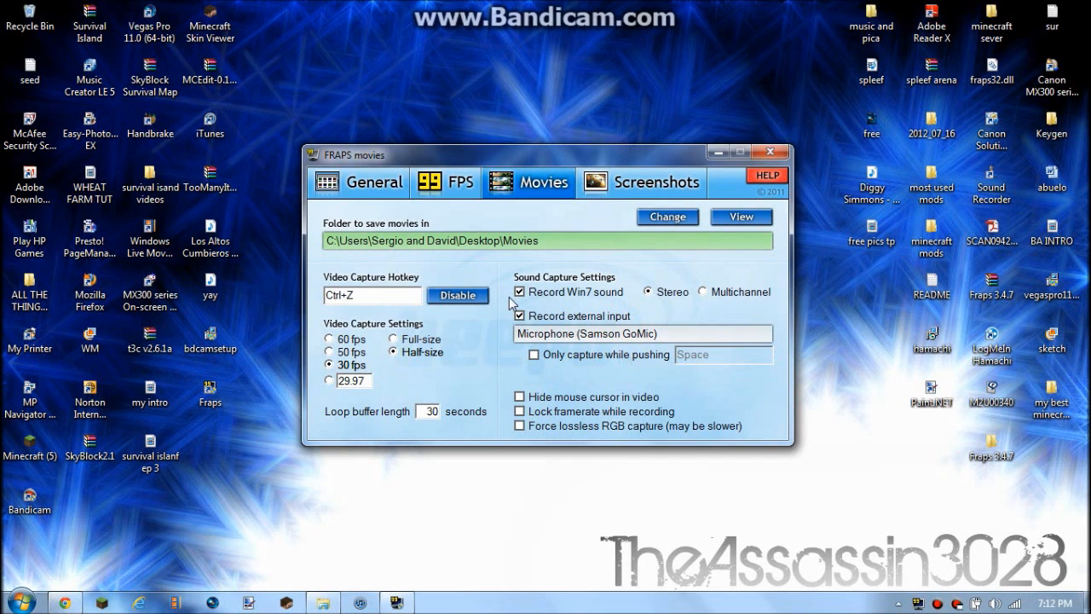
{"action": "mouse_move", "coordinate": [668, 286]}
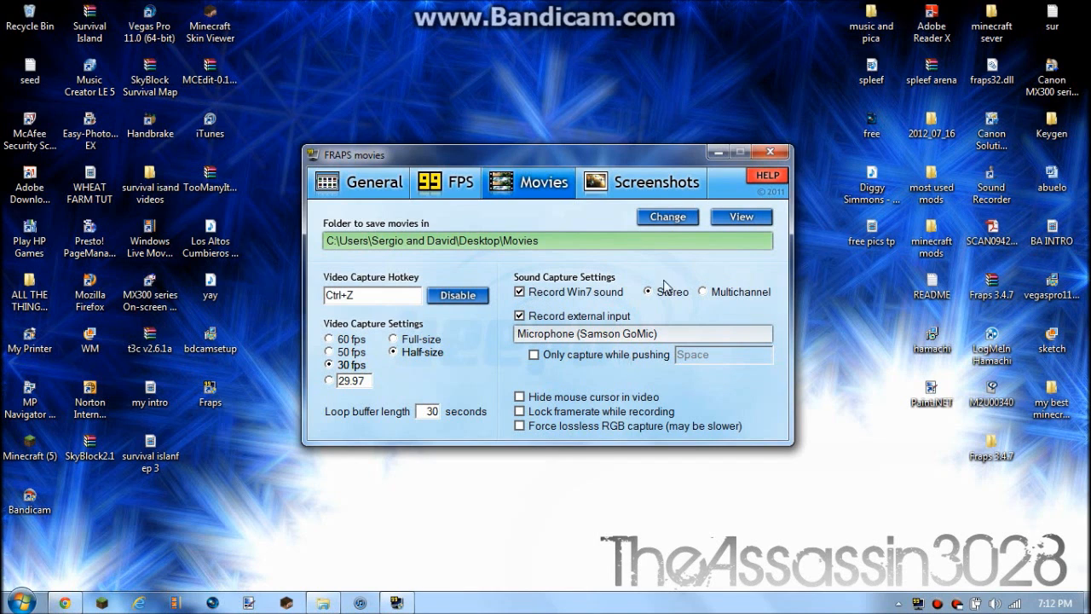
{"action": "left_click", "coordinate": [520, 292]}
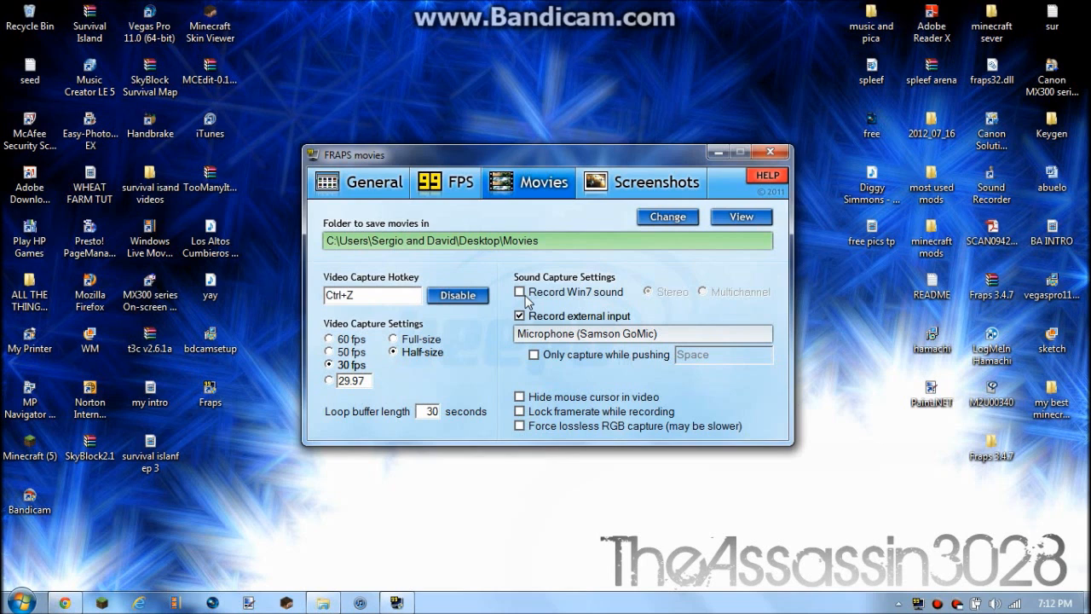
{"action": "left_click", "coordinate": [519, 291]}
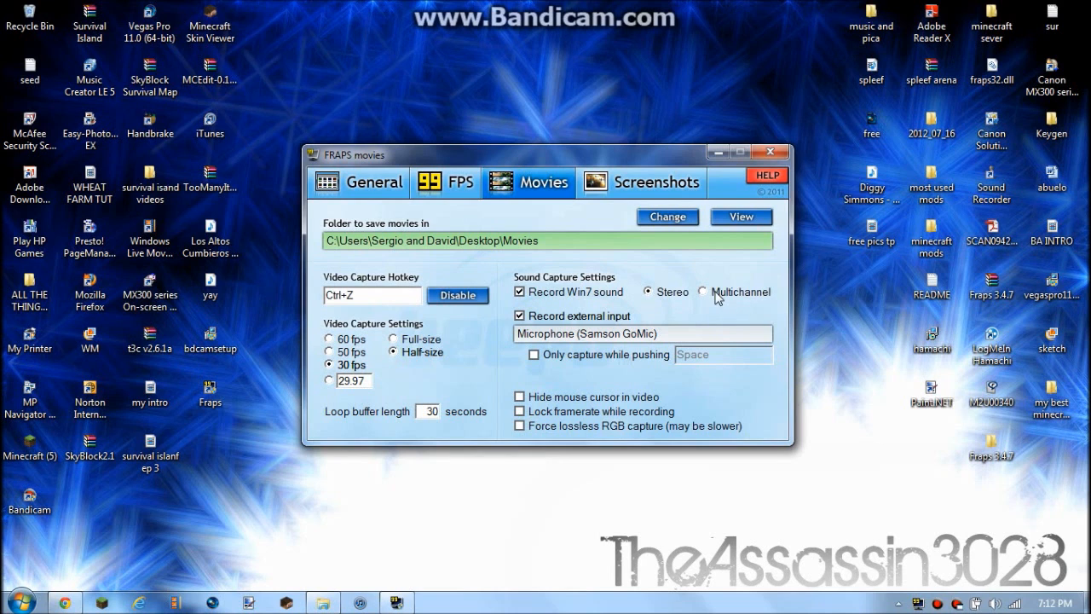
{"action": "left_click", "coordinate": [702, 292]}
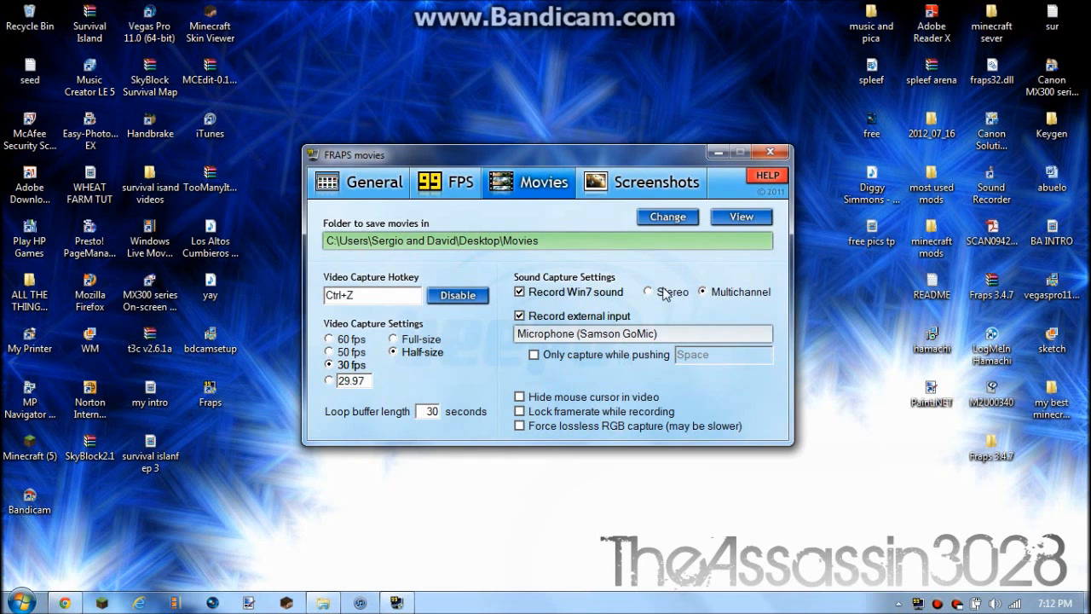
{"action": "left_click", "coordinate": [665, 181]}
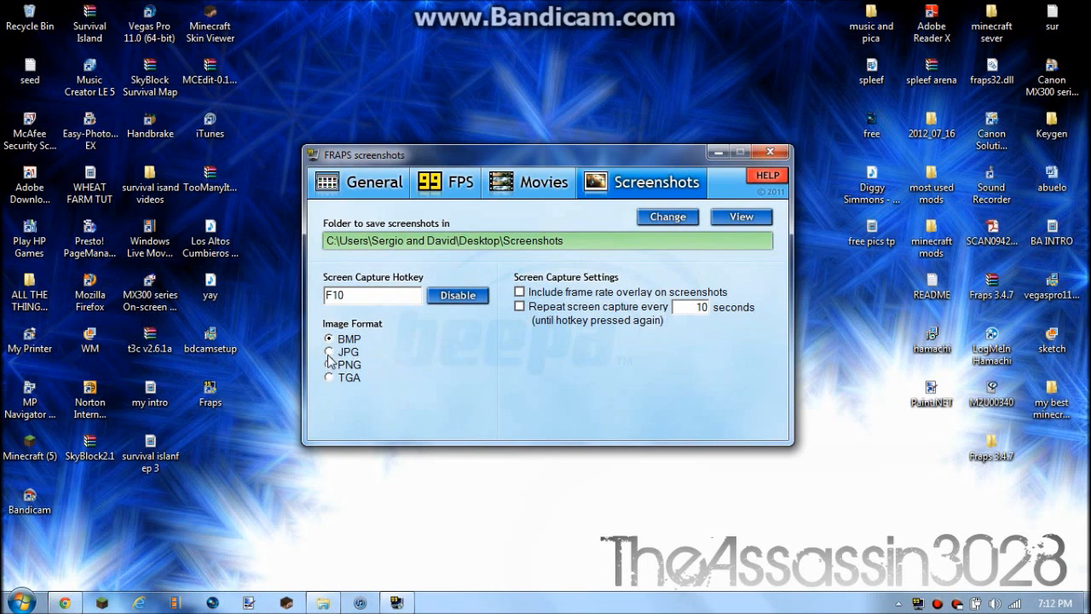
Set the screenshot format to TGA
{"action": "left_click", "coordinate": [329, 365]}
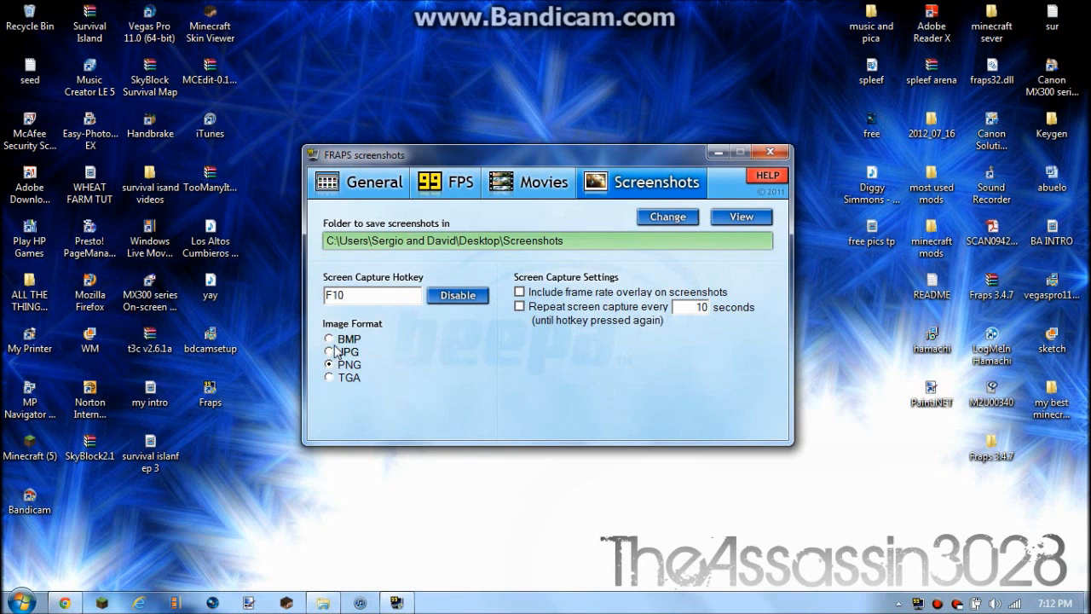
{"action": "left_click", "coordinate": [329, 376]}
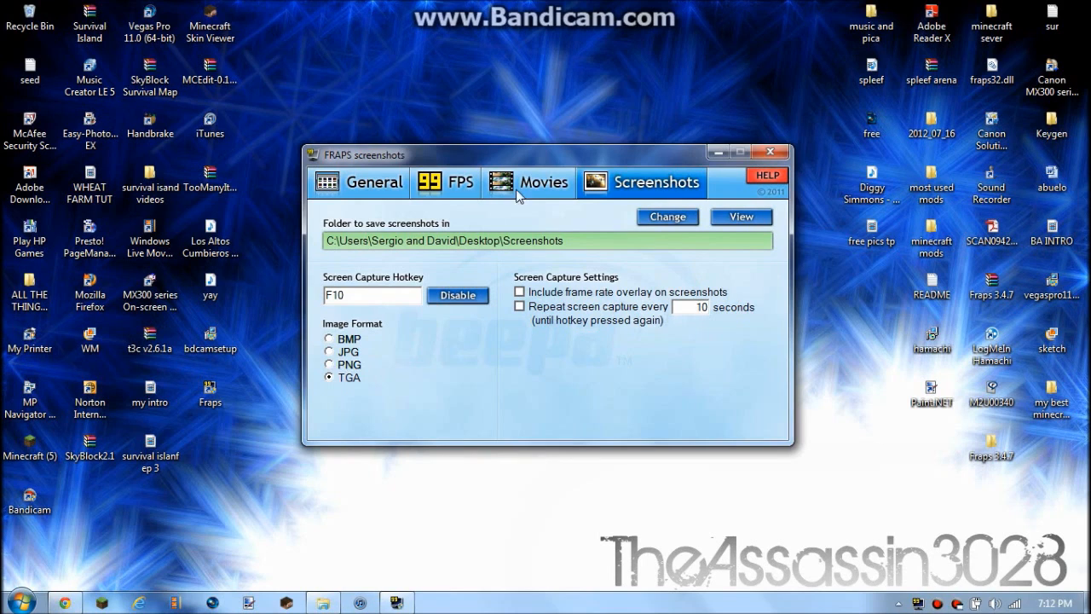
{"action": "left_click", "coordinate": [529, 181]}
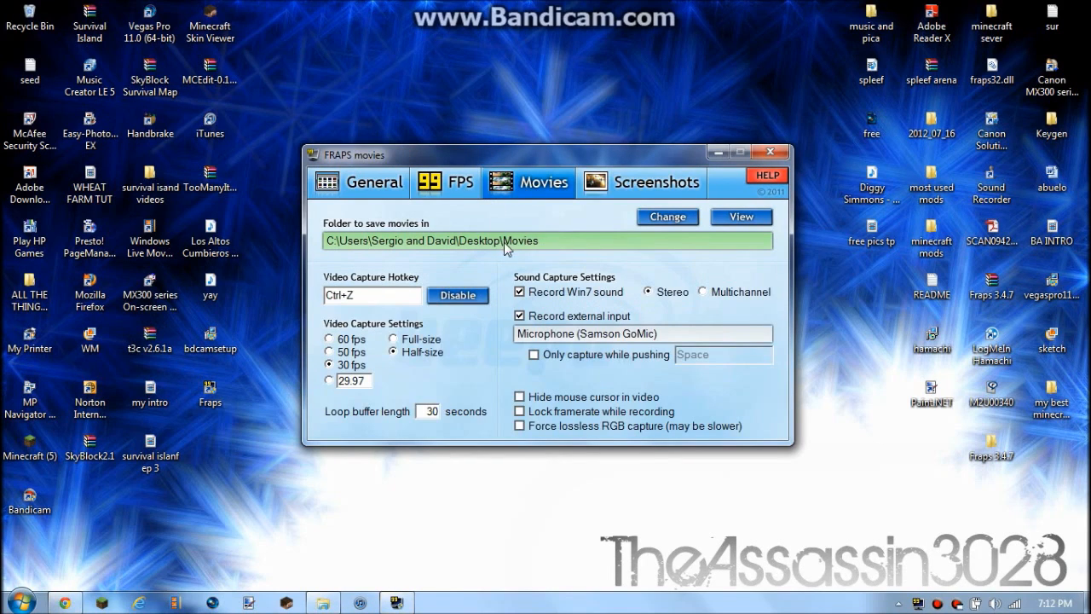
Save movies to the survival isand videos folder on the Desktop and close Fraps settings
{"action": "left_click", "coordinate": [667, 217]}
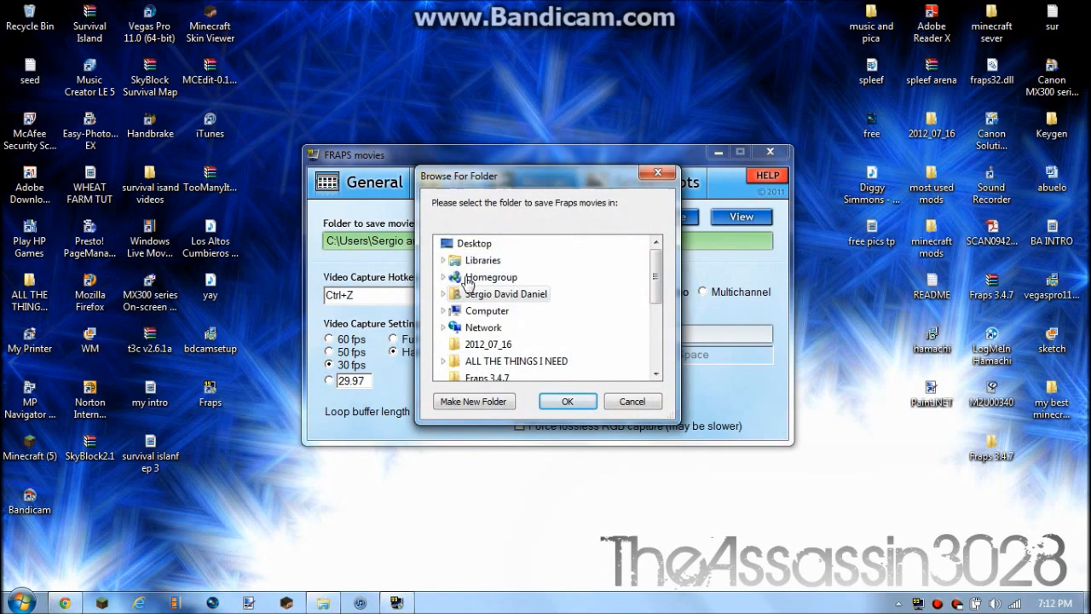
{"action": "scroll", "scroll_direction": "down", "scroll_amount": 3}
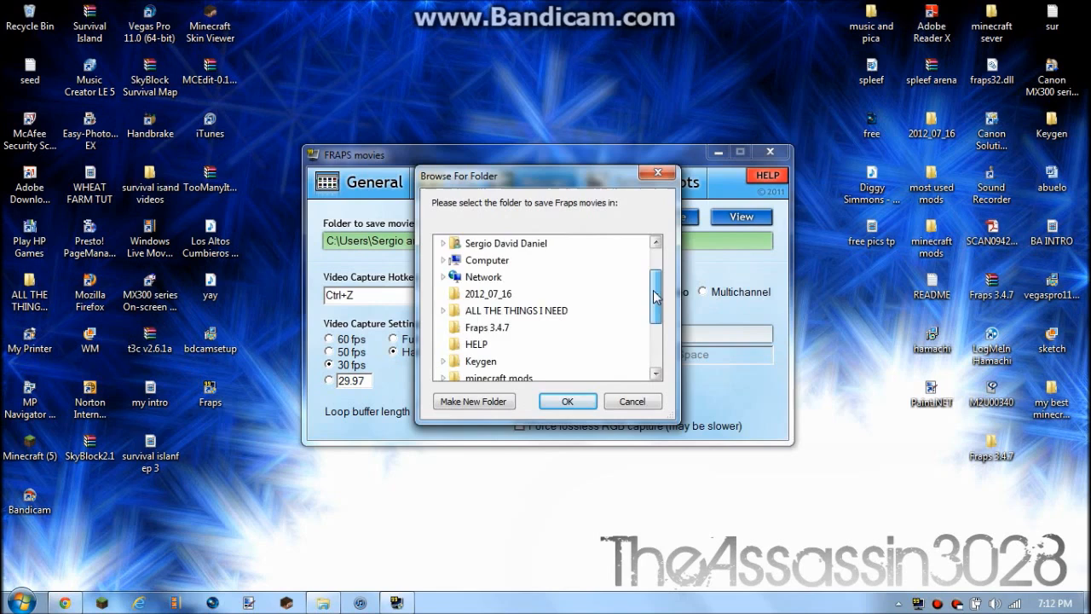
{"action": "scroll", "scroll_direction": "down", "scroll_amount": 3}
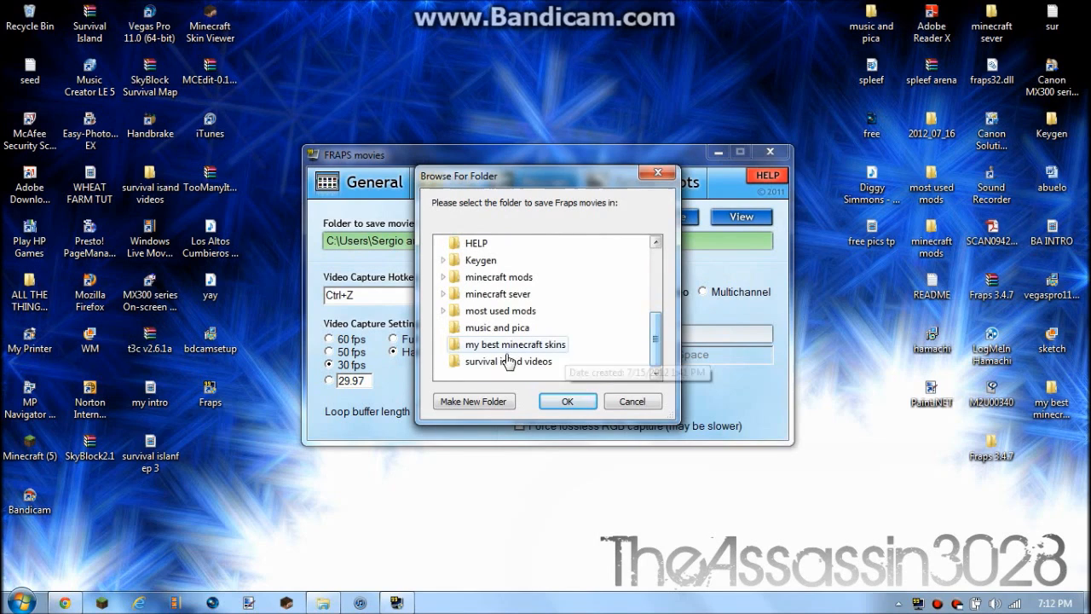
{"action": "left_click", "coordinate": [566, 400]}
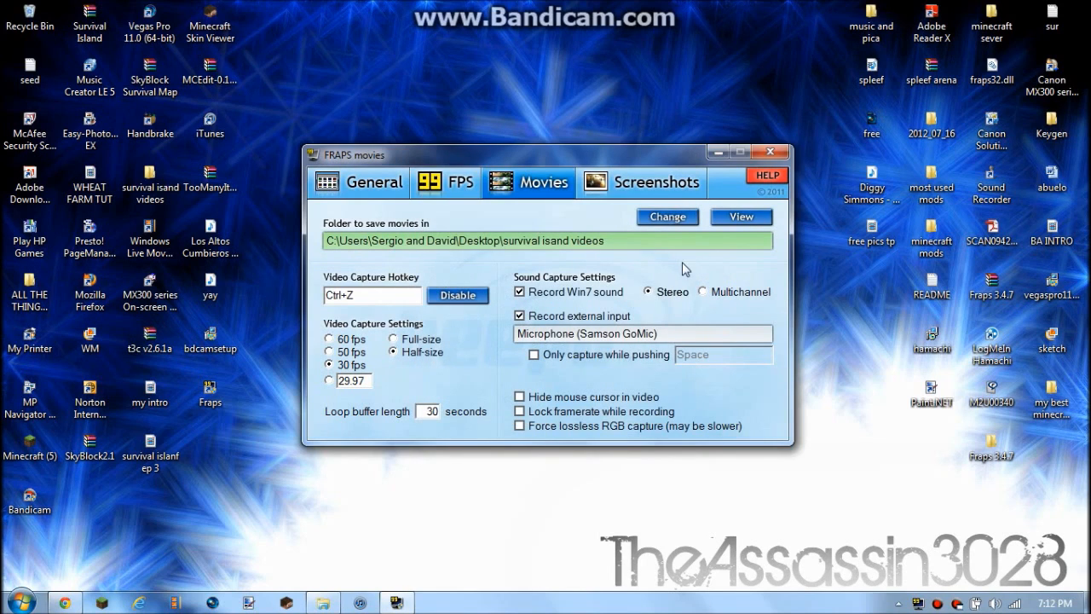
{"action": "left_click", "coordinate": [771, 152]}
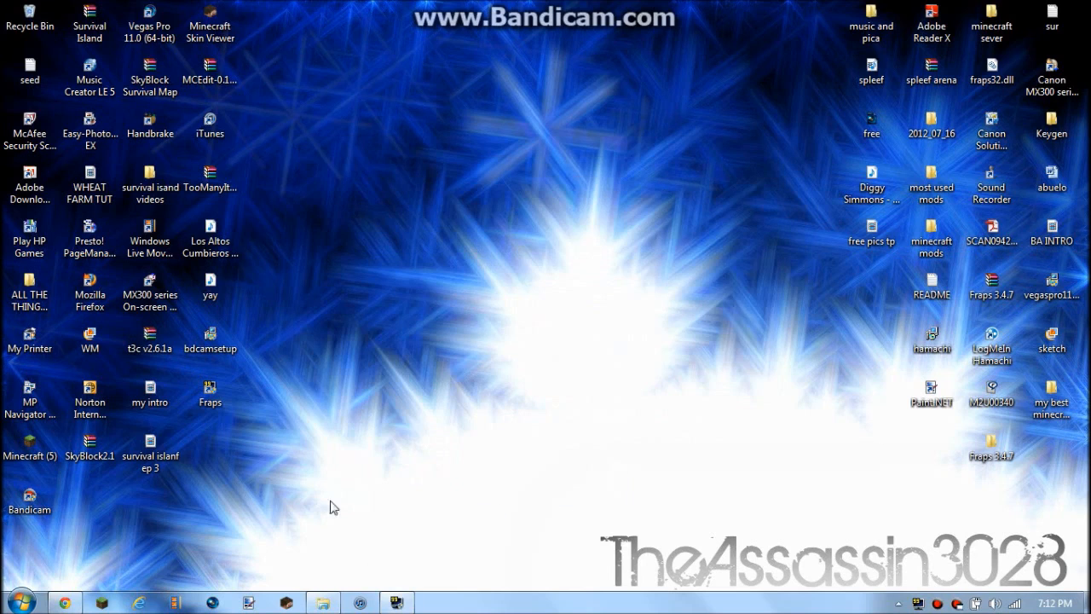
Bring up the Fraps 3.4.7 folder window and close it, leaving the desktop clear
{"action": "left_click", "coordinate": [323, 601]}
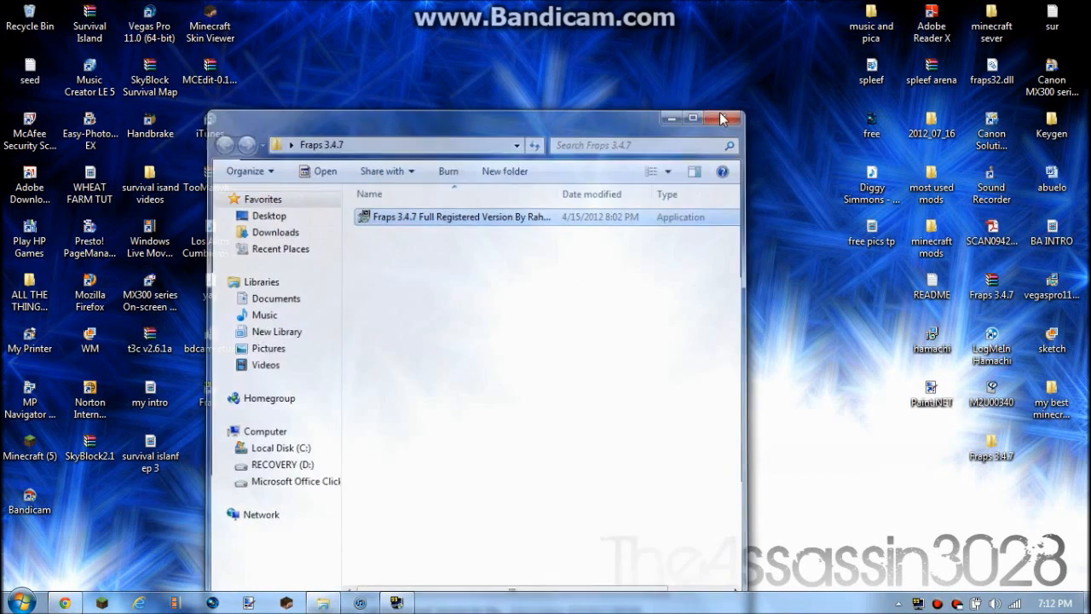
{"action": "left_click", "coordinate": [720, 120]}
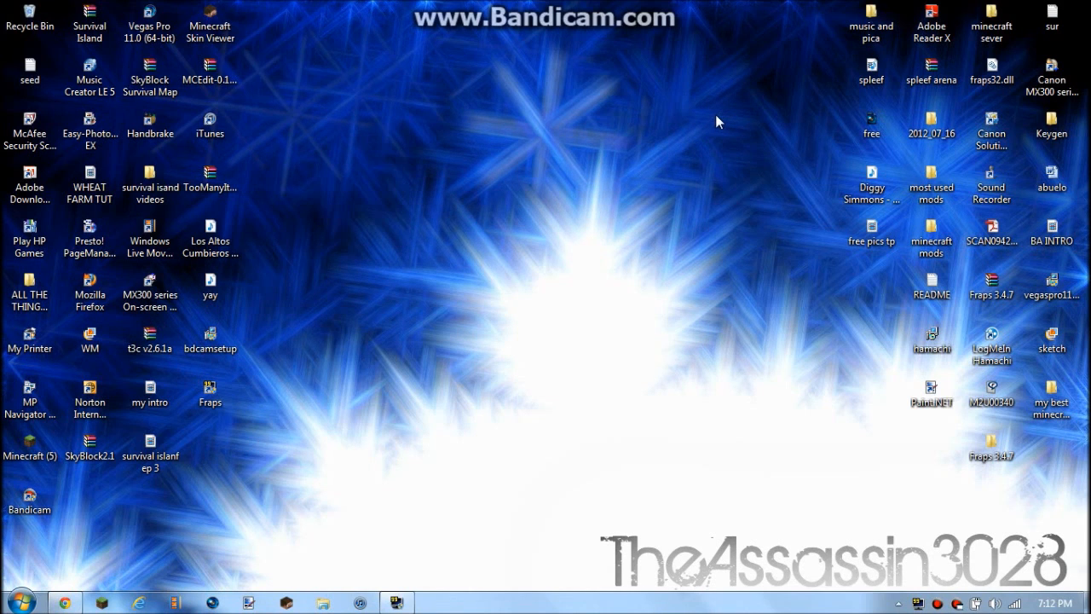
{"action": "mouse_move", "coordinate": [709, 126]}
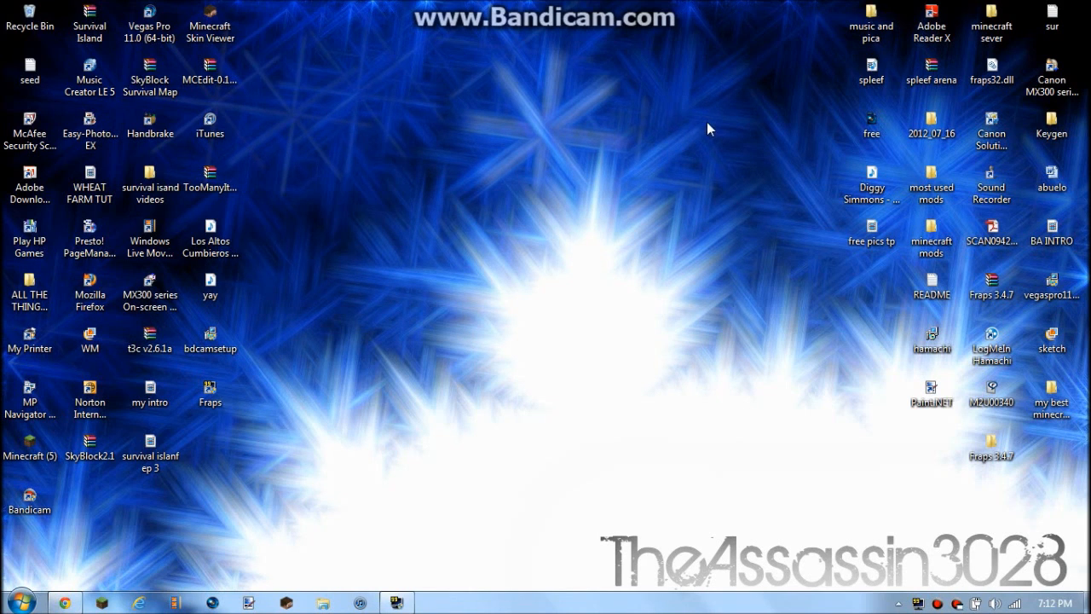
{"action": "mouse_move", "coordinate": [929, 539]}
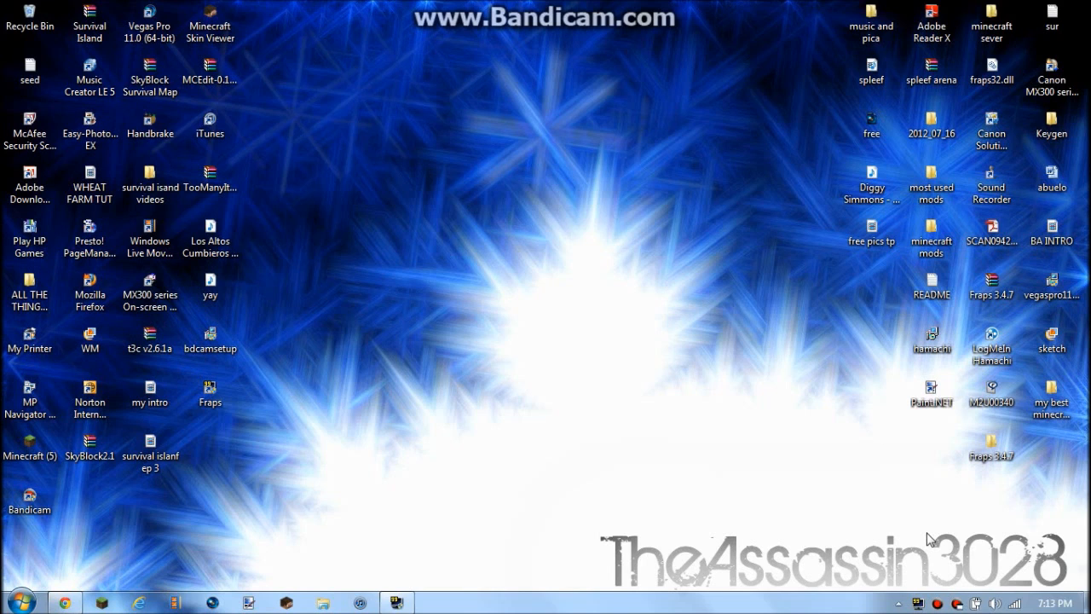